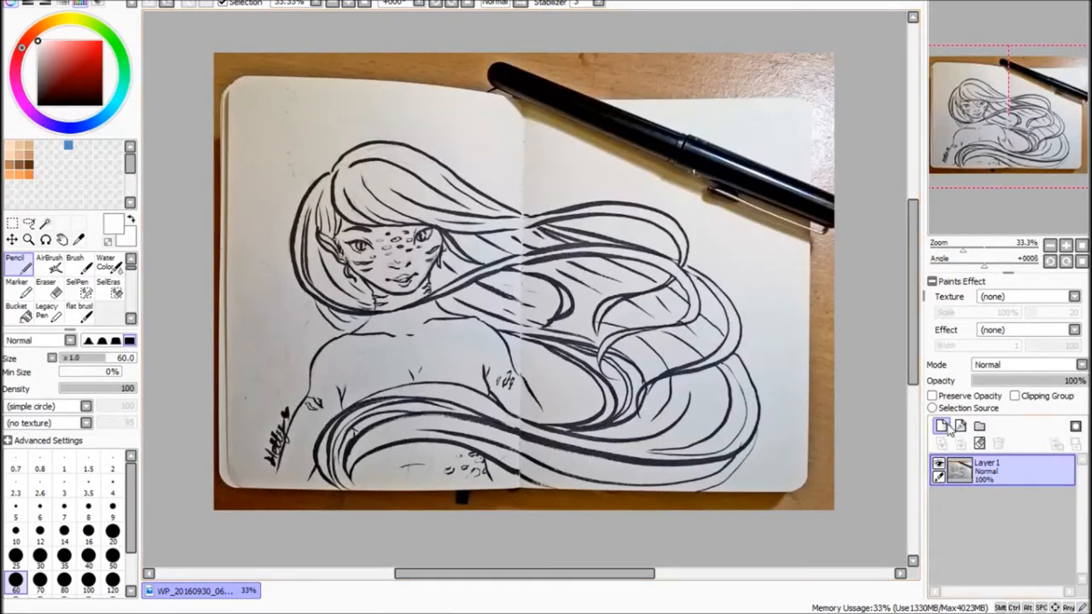
- Add a new layer beneath the Multiply sketch for the teal skin colour
left_click(1074, 297)
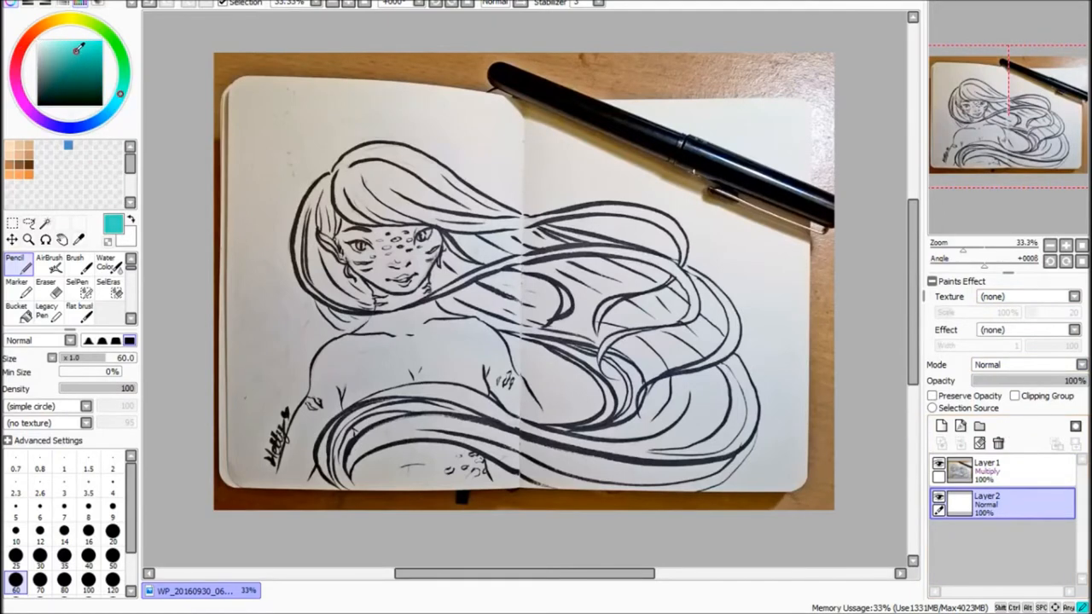
- Paint flat teal over the girl's face, neck and torso on Layer 2
left_click_drag(298, 418, 277, 464)
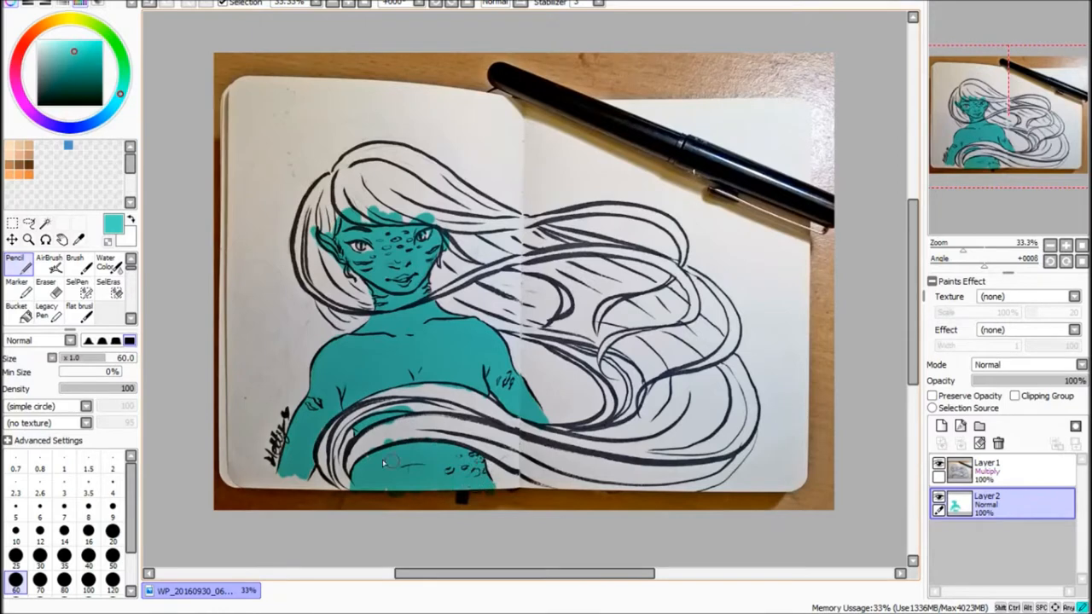
- Erase stray teal past the skin edges and add clipped Layer 3 for highlights
left_click(46, 282)
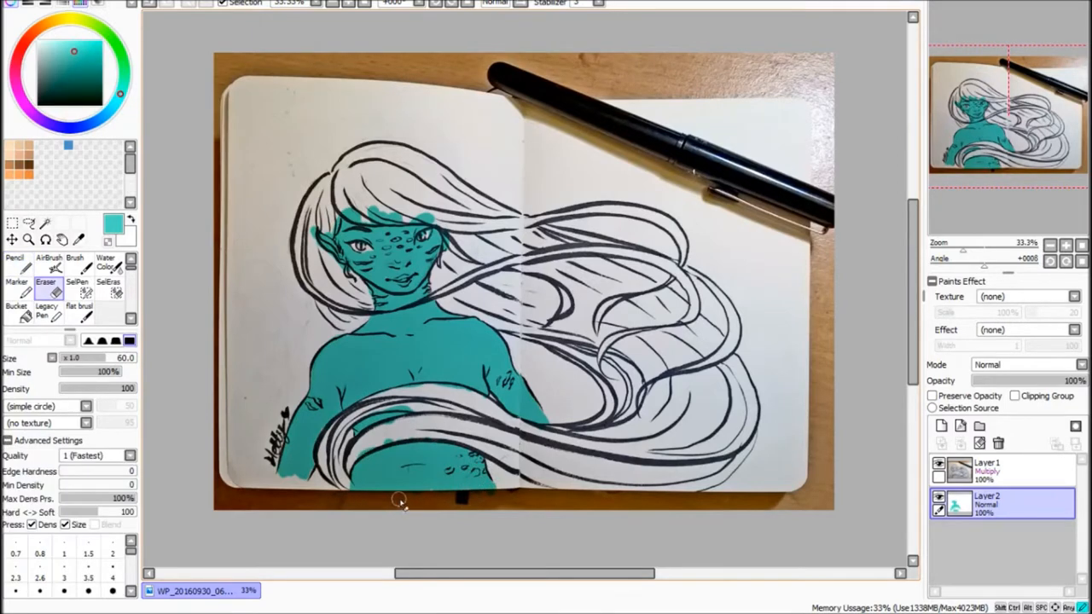
mouse_move(443, 514)
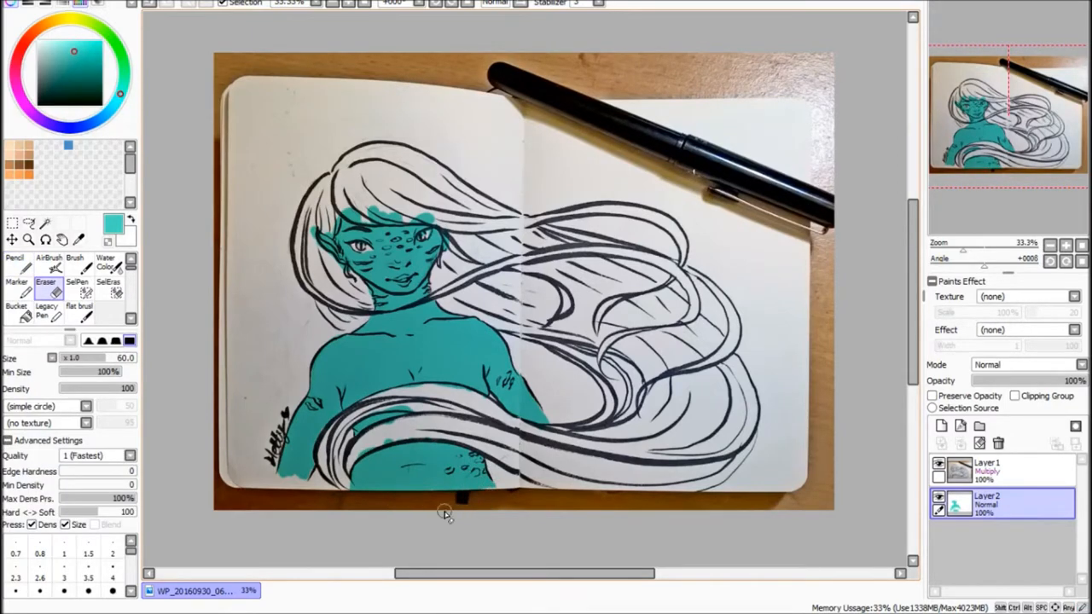
left_click(13, 260)
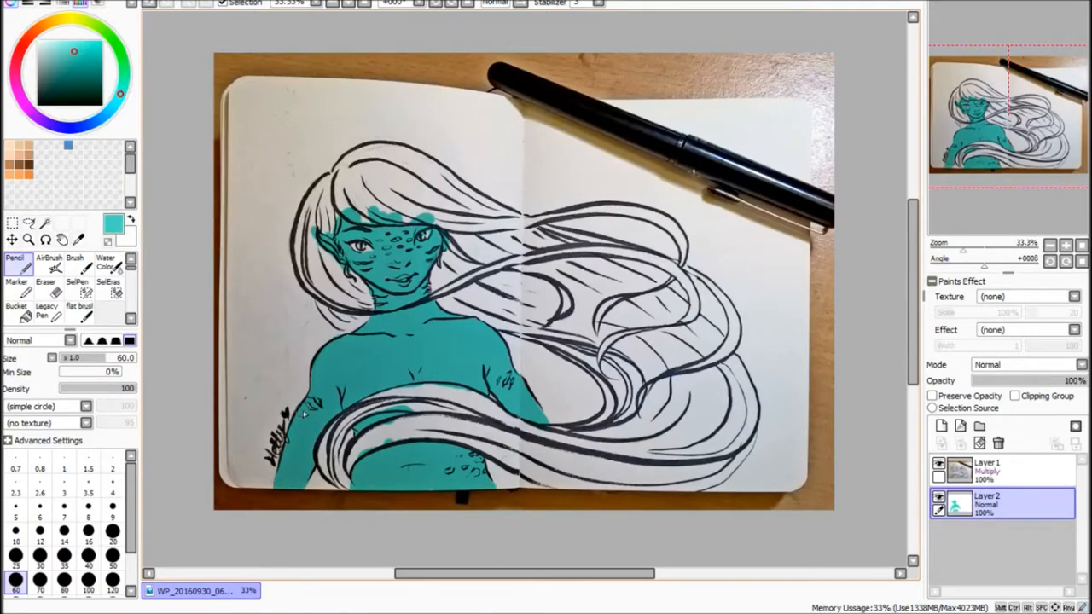
mouse_move(545, 486)
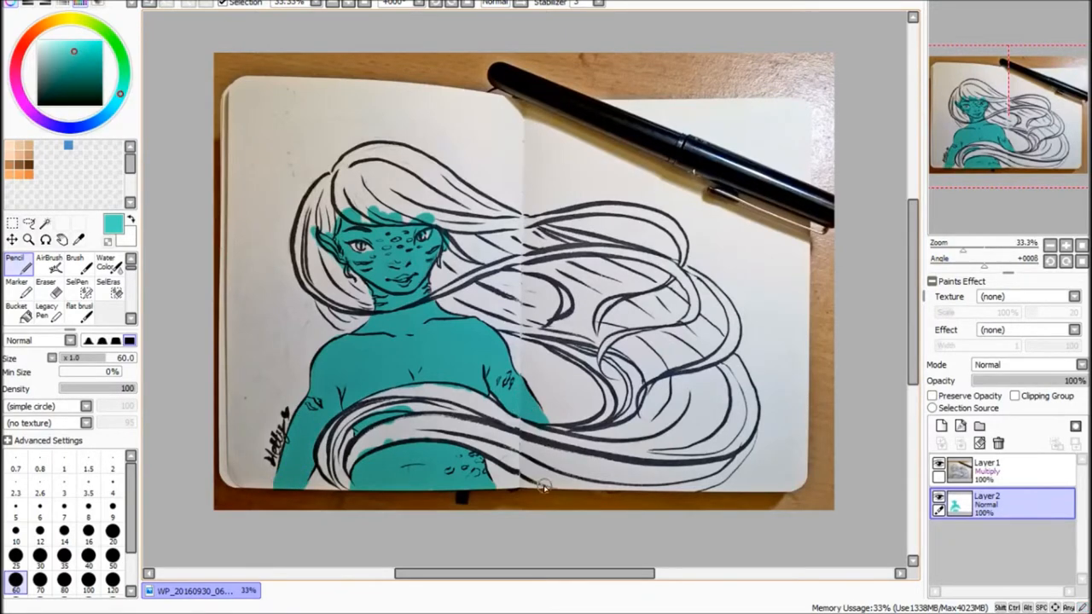
left_click(941, 426)
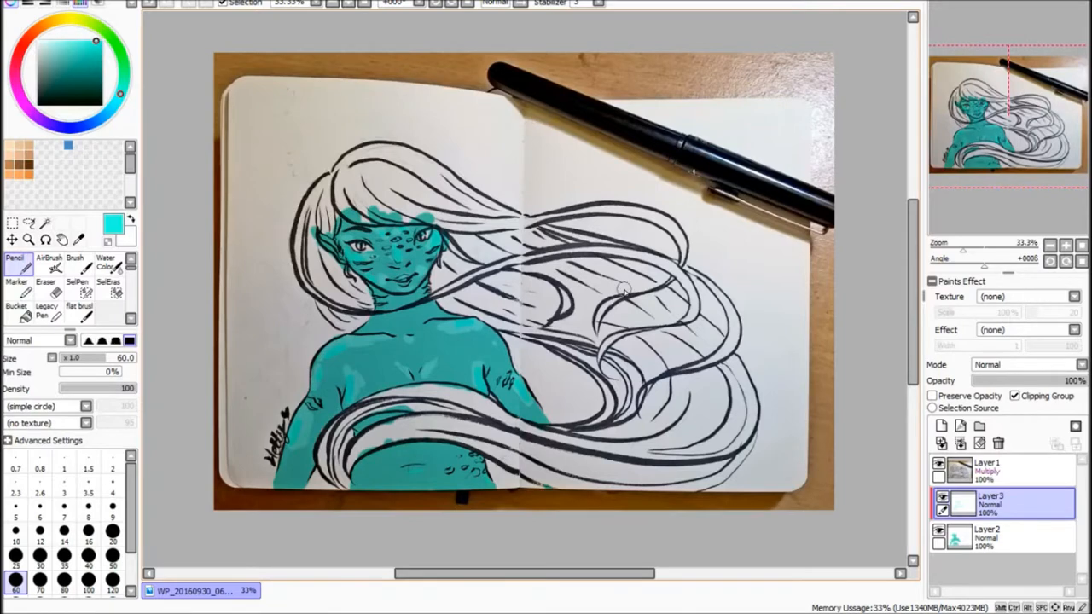
left_click(105, 263)
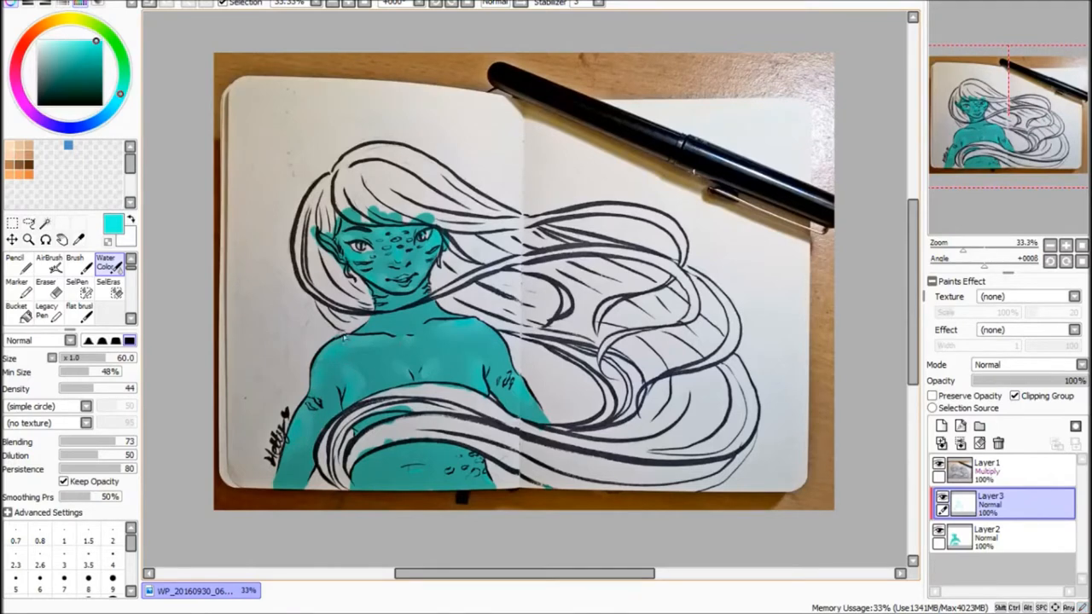
left_click(1003, 470)
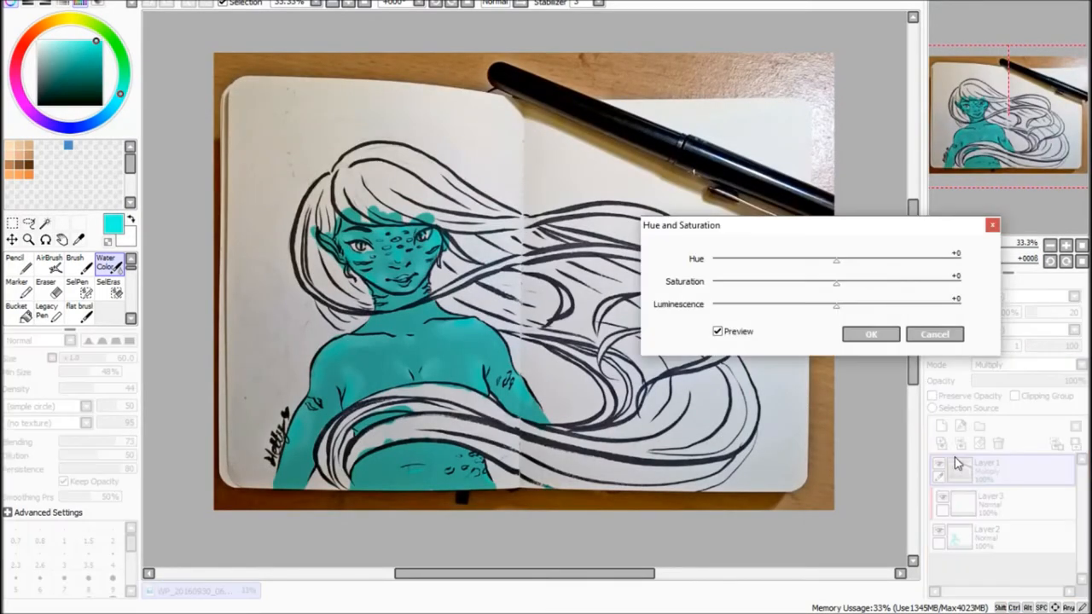
left_click_drag(836, 303, 856, 304)
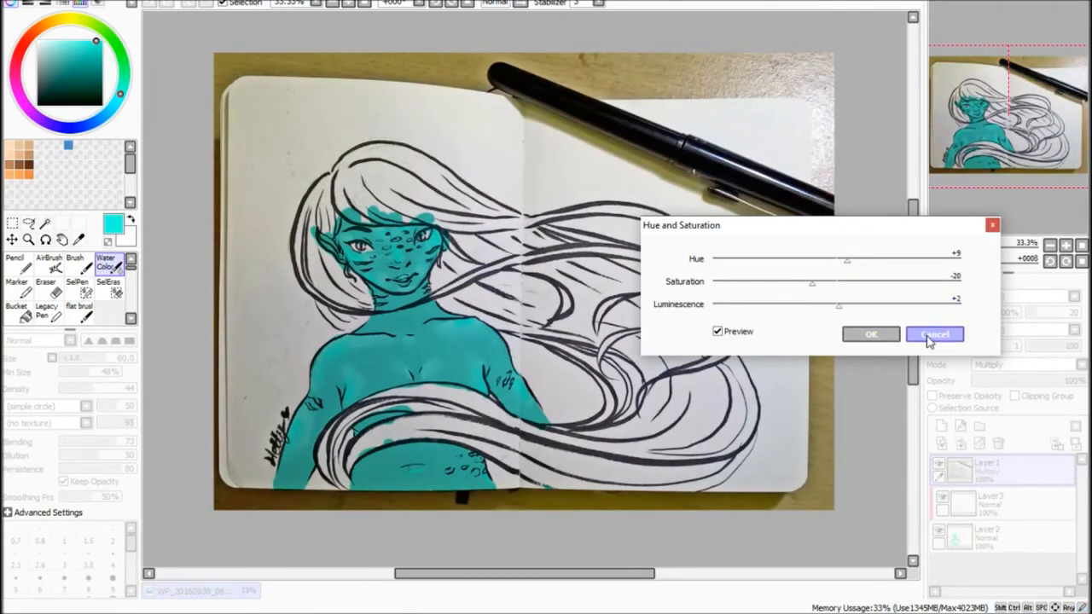
left_click(935, 332)
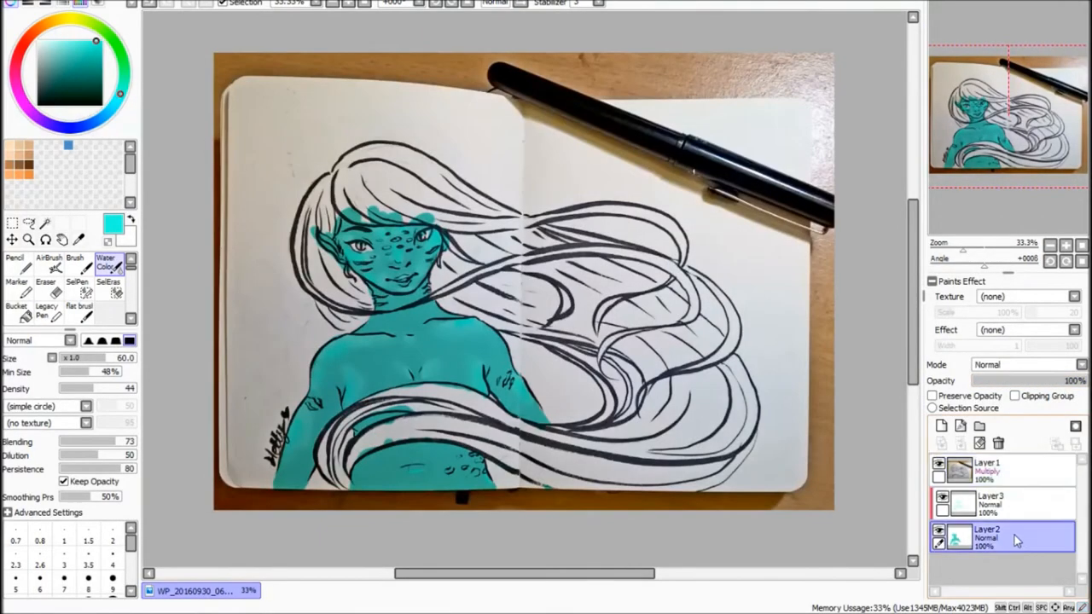
- Airbrush pink shading on a clipped layer, shift its hue to purple and merge it down
left_click(1003, 503)
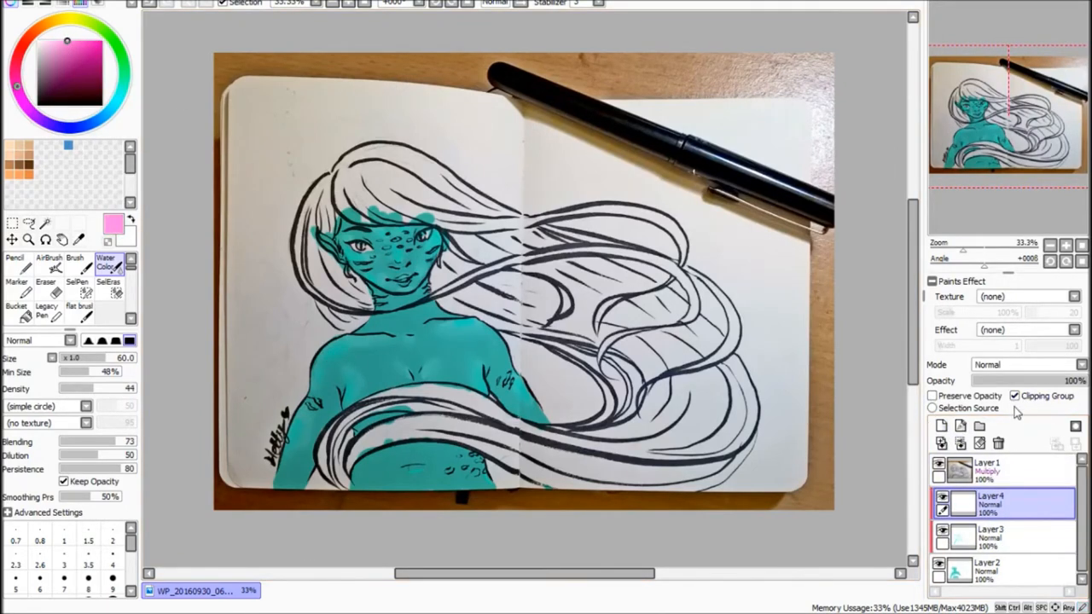
left_click(48, 263)
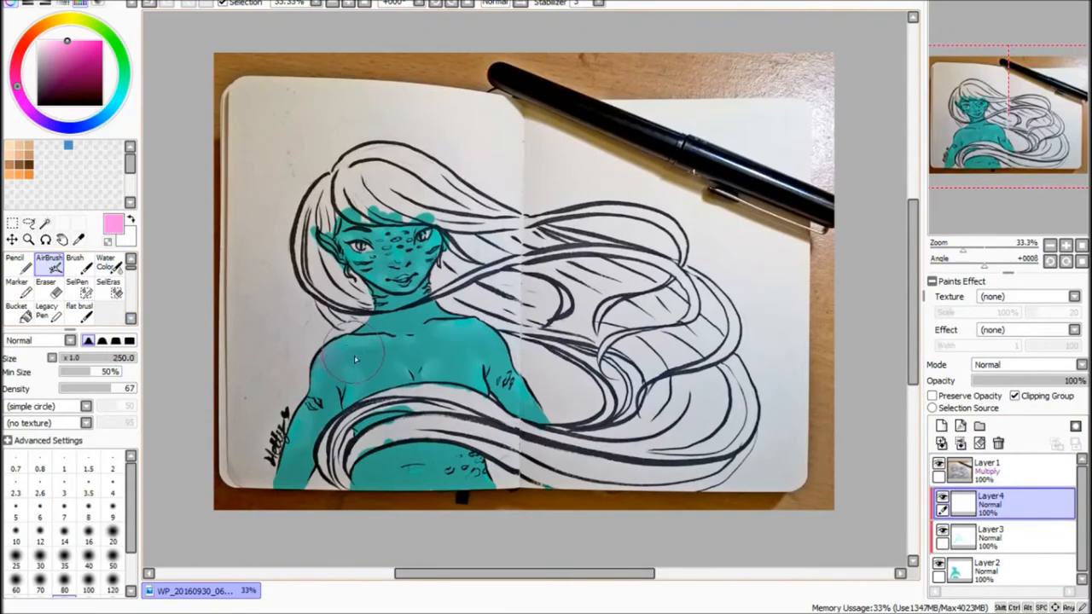
left_click(88, 580)
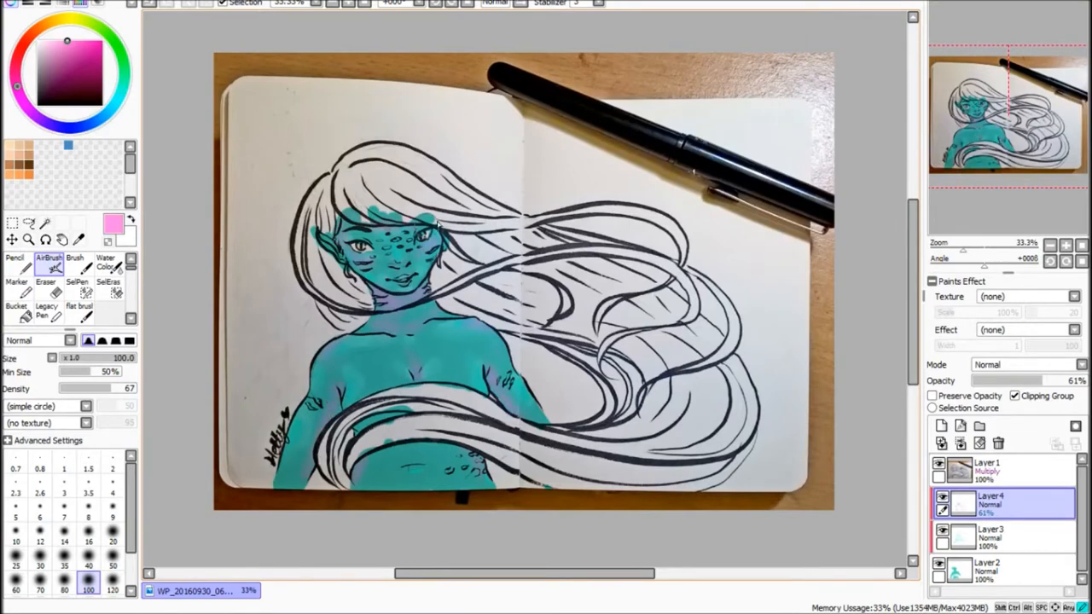
mouse_move(532, 372)
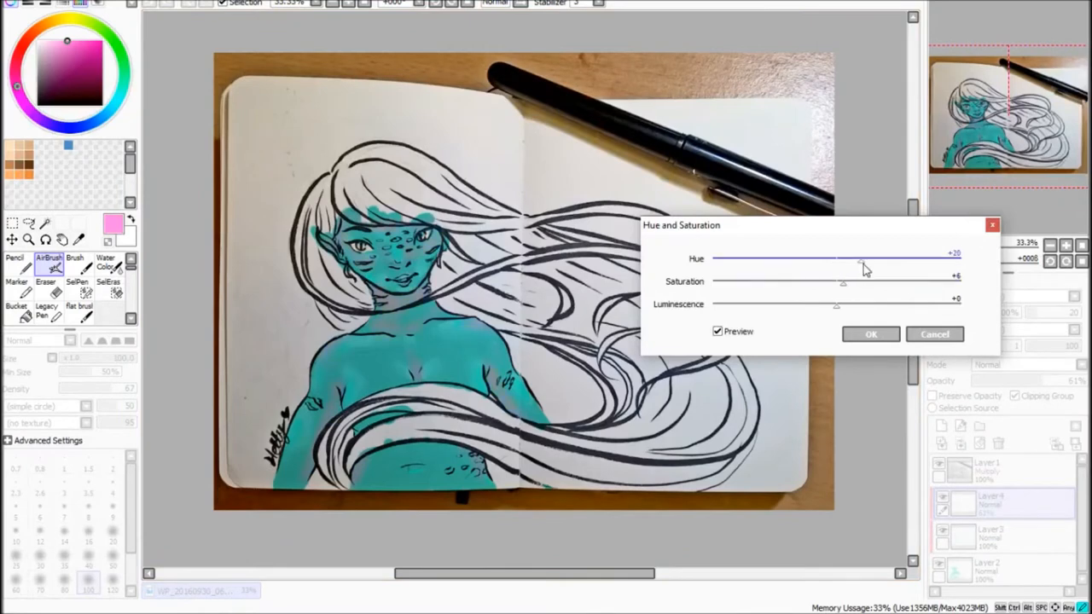
left_click_drag(860, 259, 836, 259)
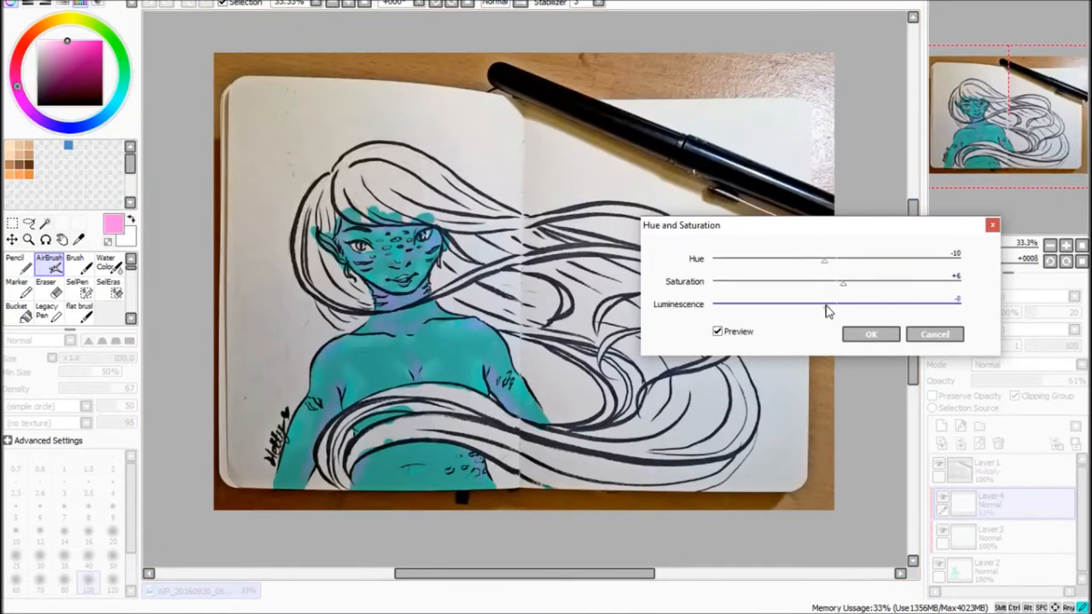
left_click(870, 333)
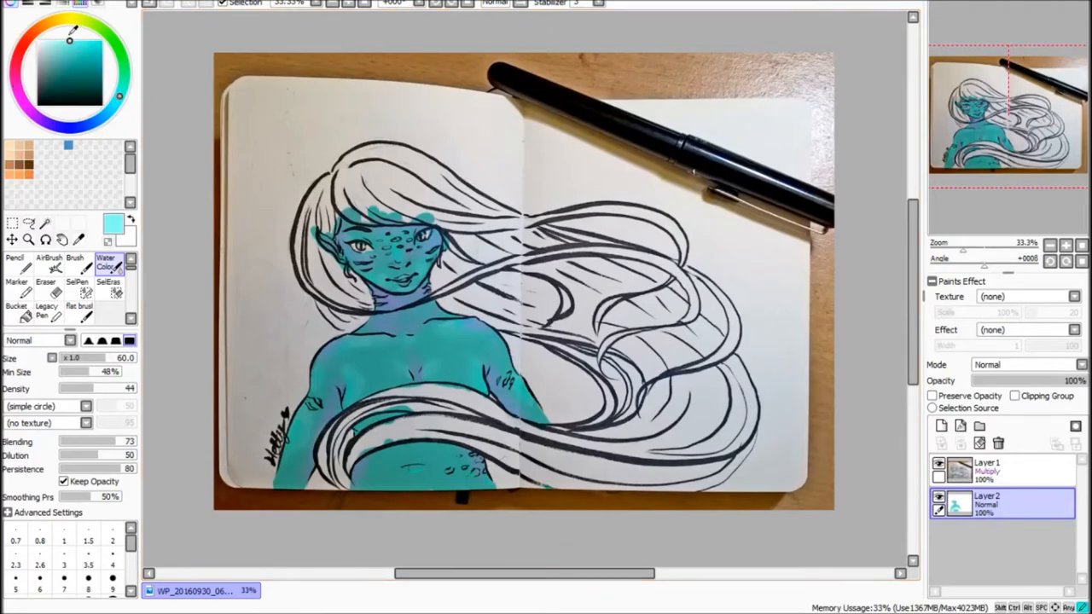
- Choose a deep blue and zoom to 100% on the face to dot freckles
left_click(47, 259)
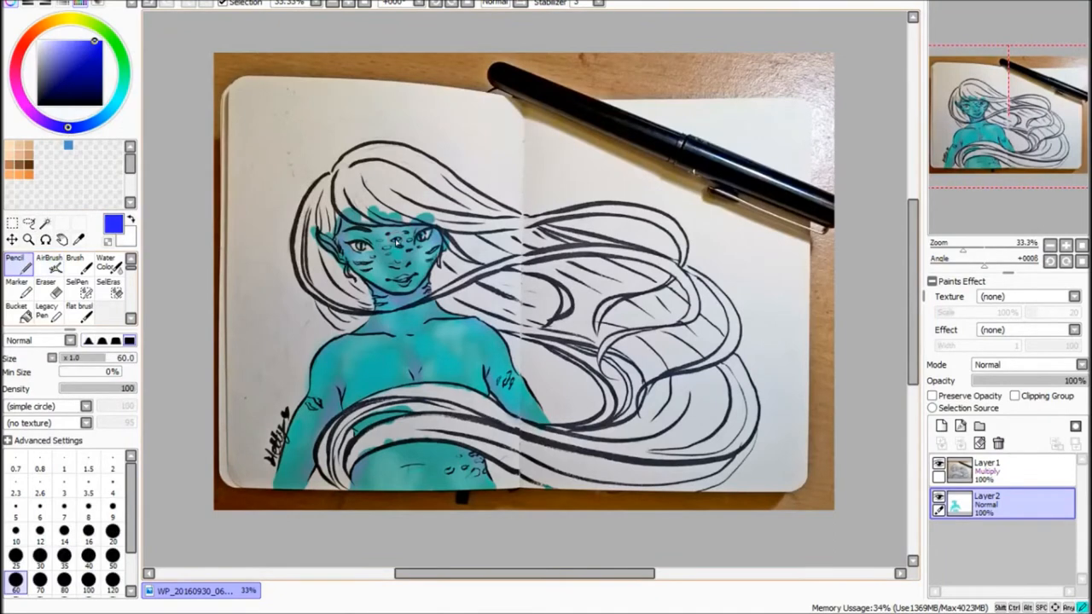
left_click(396, 242)
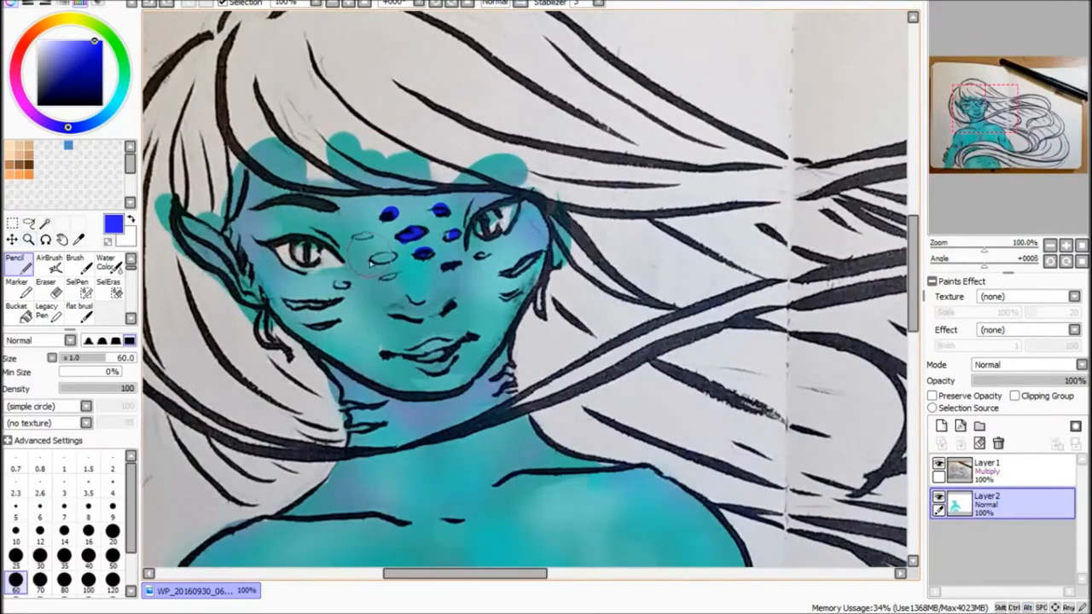
- Check the lines with Layer 2 hidden, then cover the unwanted freckles with teal
left_click(45, 281)
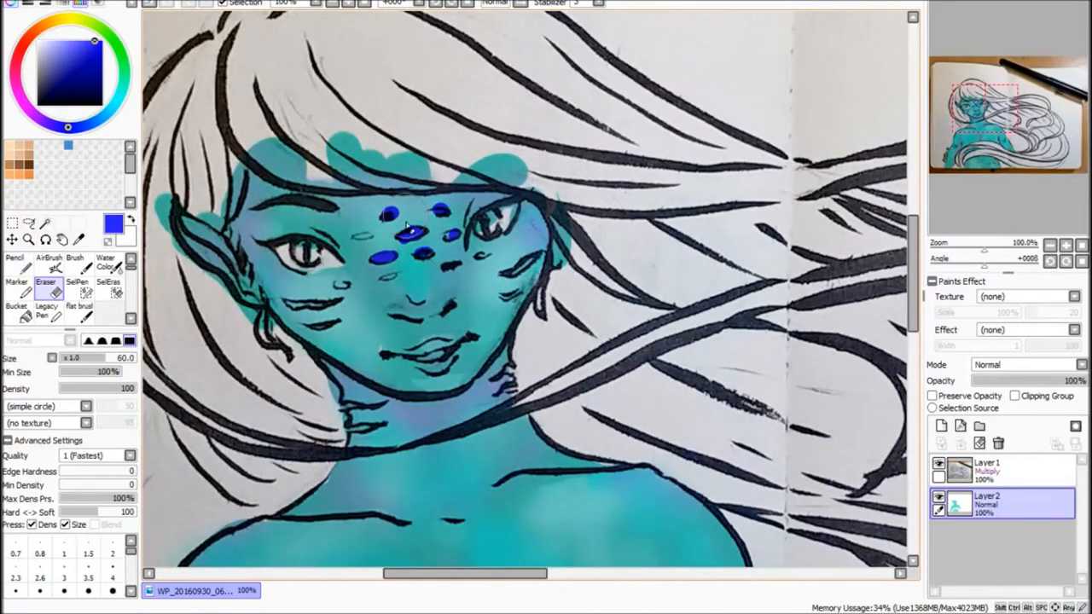
left_click(16, 259)
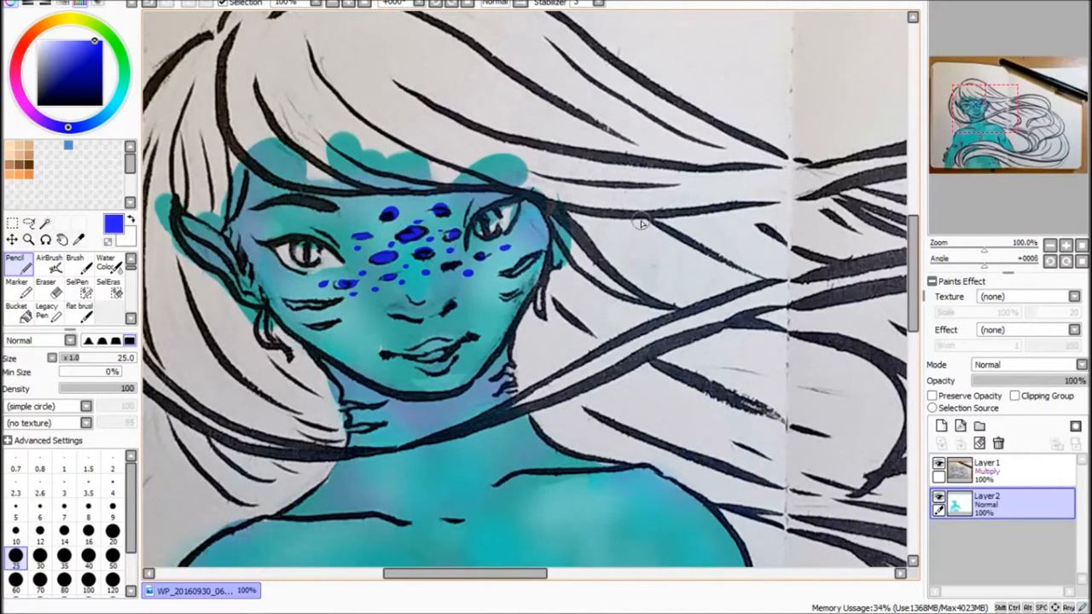
left_click(68, 68)
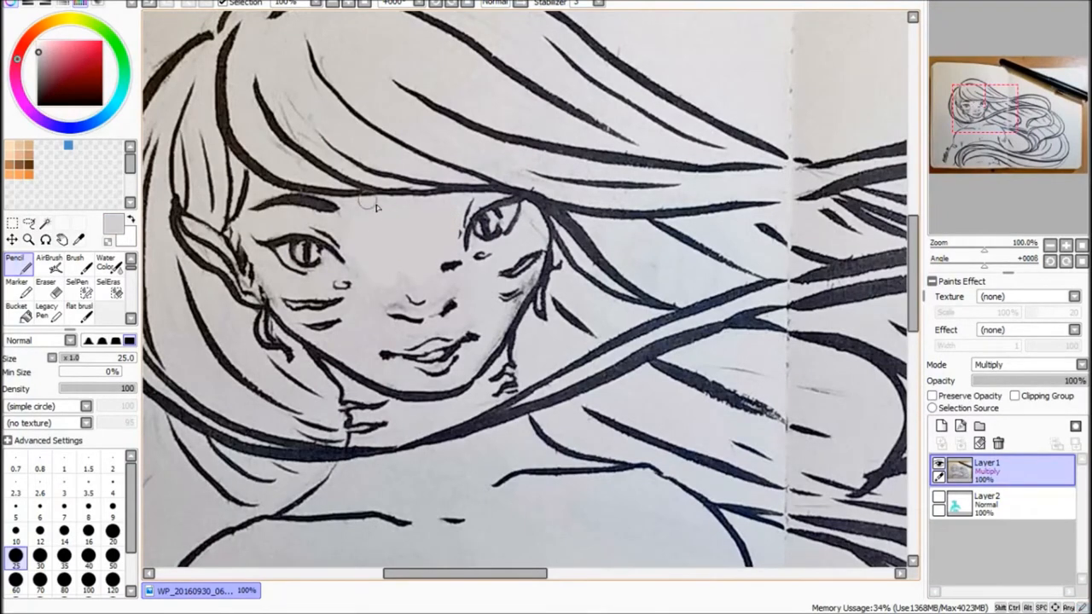
mouse_move(661, 164)
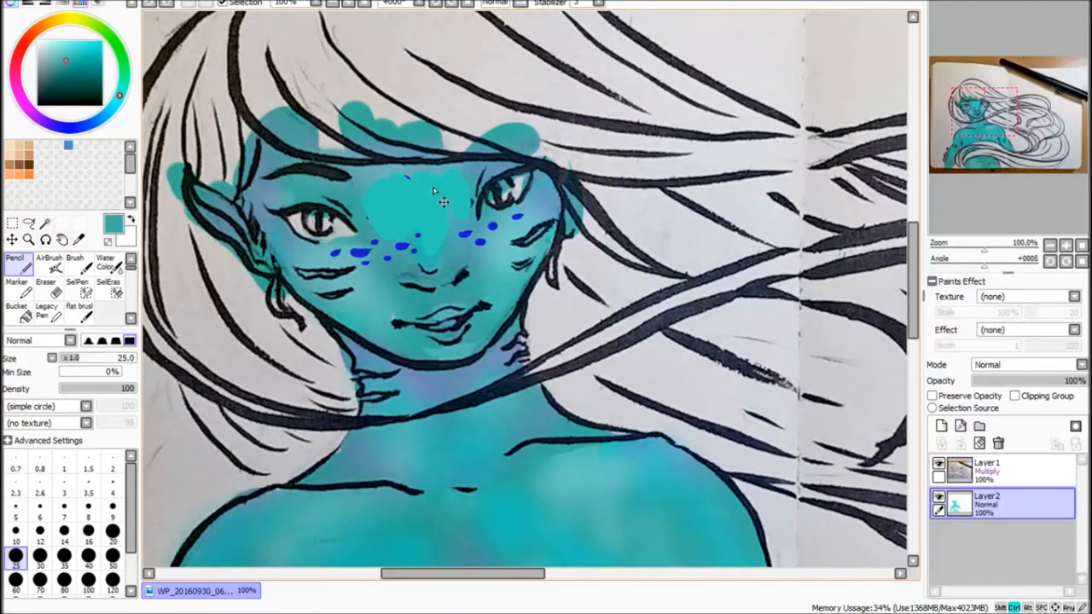
left_click(105, 262)
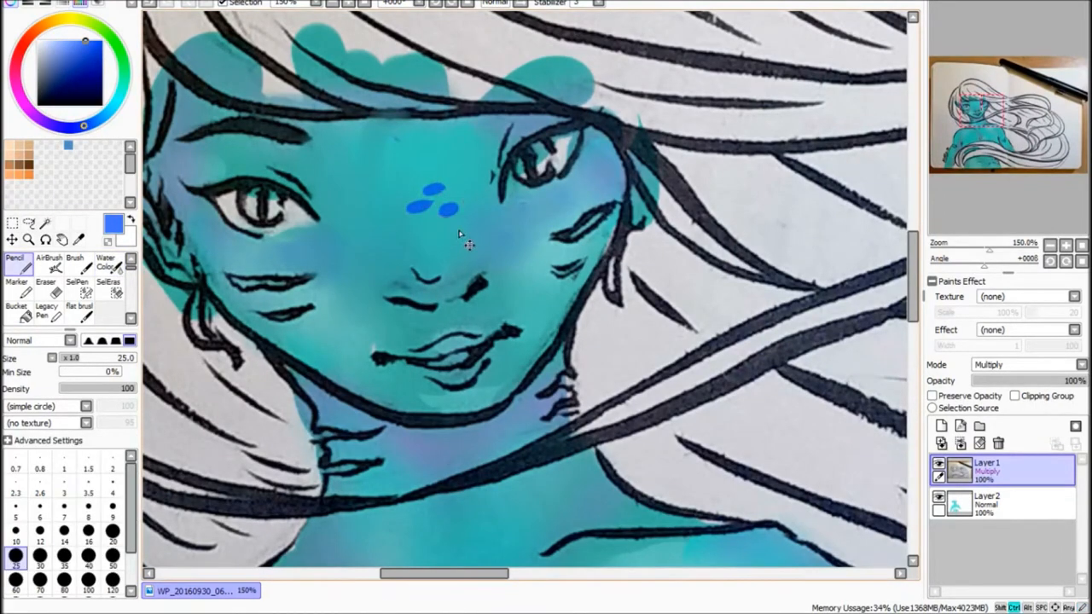
- Spread blue freckles across the nose and paint pink markings on the neck
left_click(418, 225)
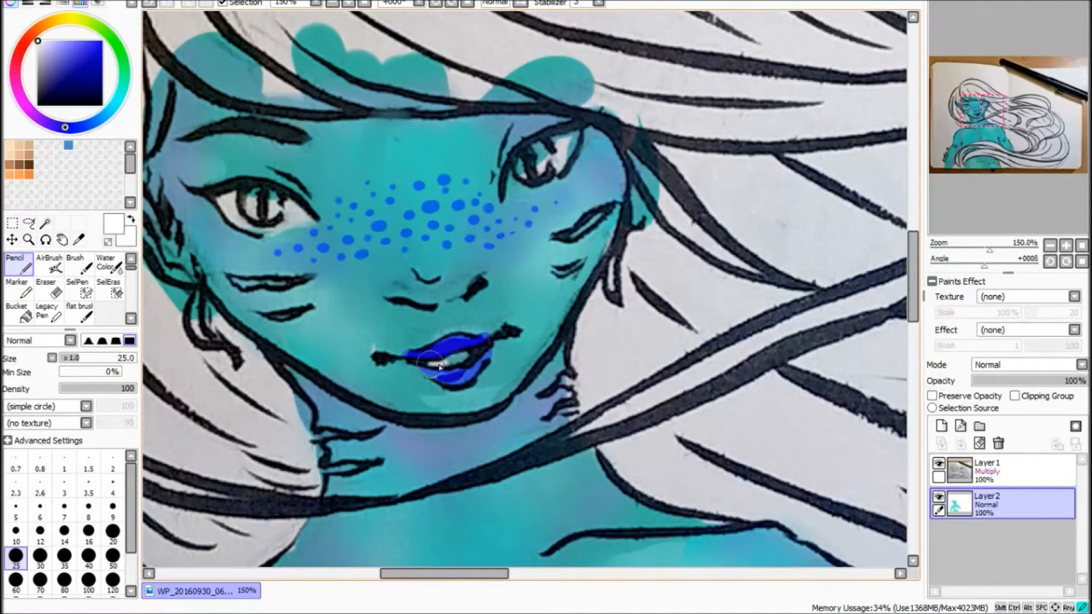
left_click(106, 263)
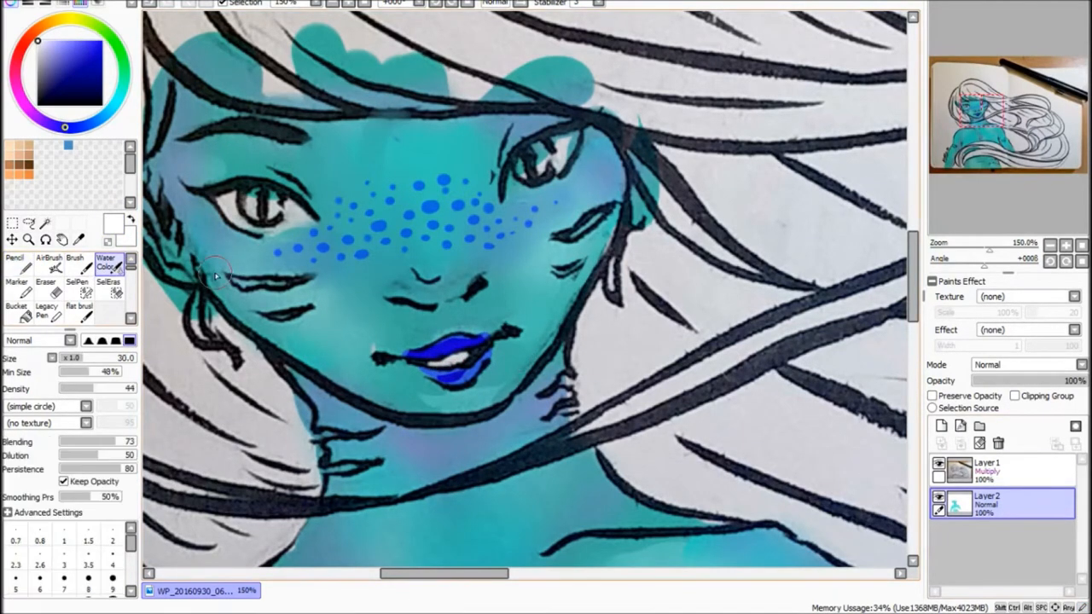
left_click(112, 578)
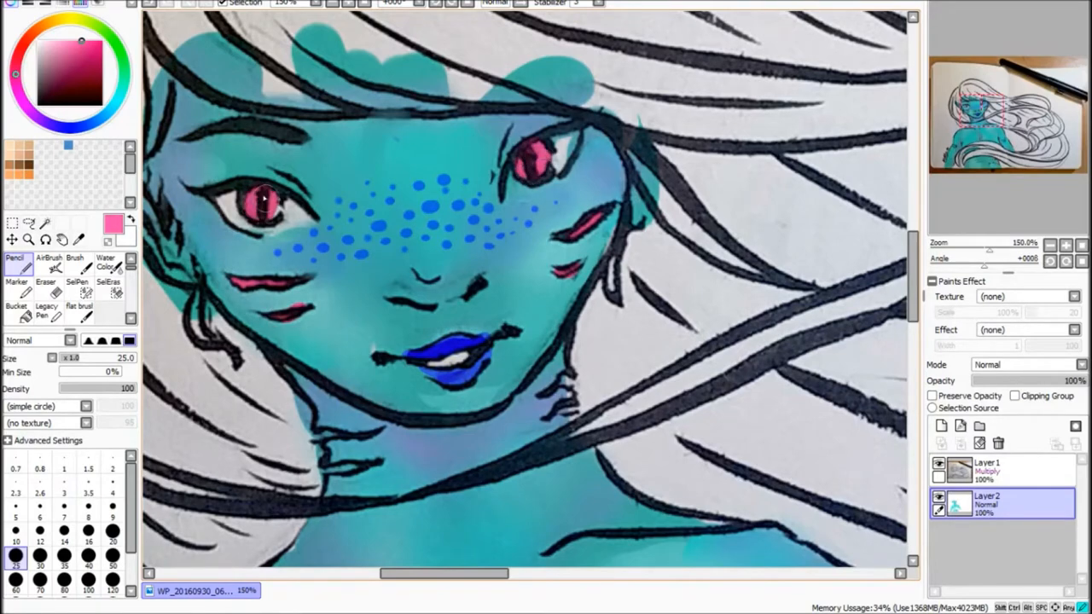
scroll("down", 3)
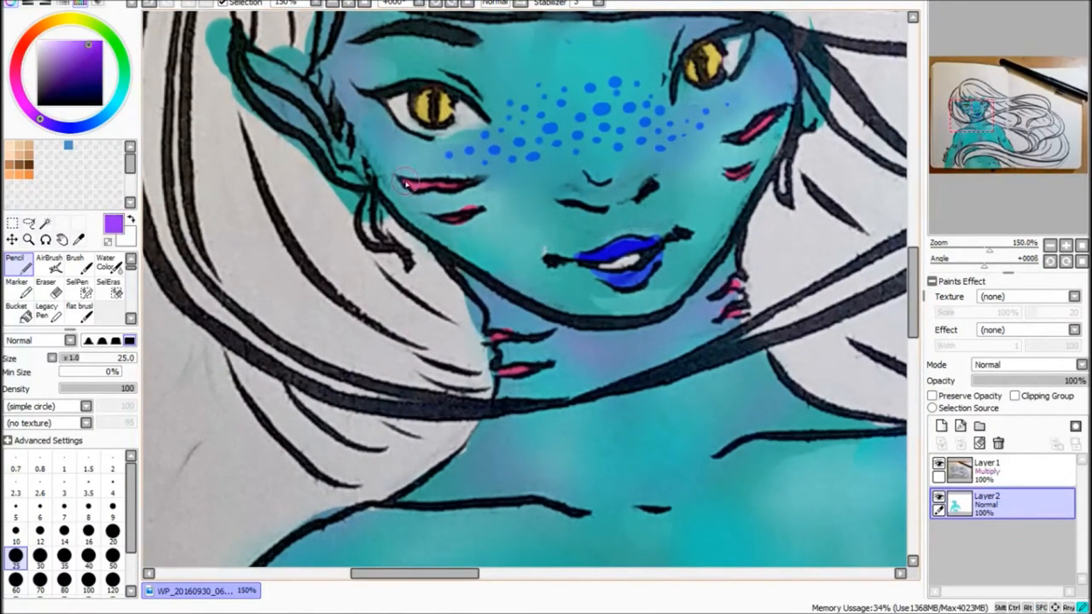
left_click_drag(400, 191, 452, 188)
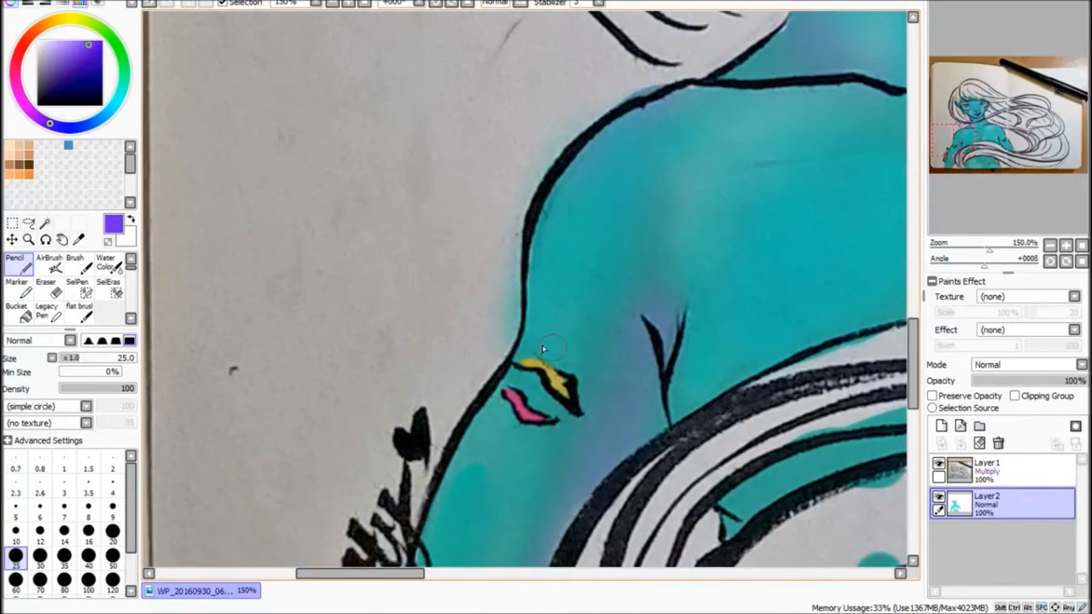
- Dab blue scale marks on the lower body and add Layer 3 for the hair
left_click_drag(555, 367, 529, 418)
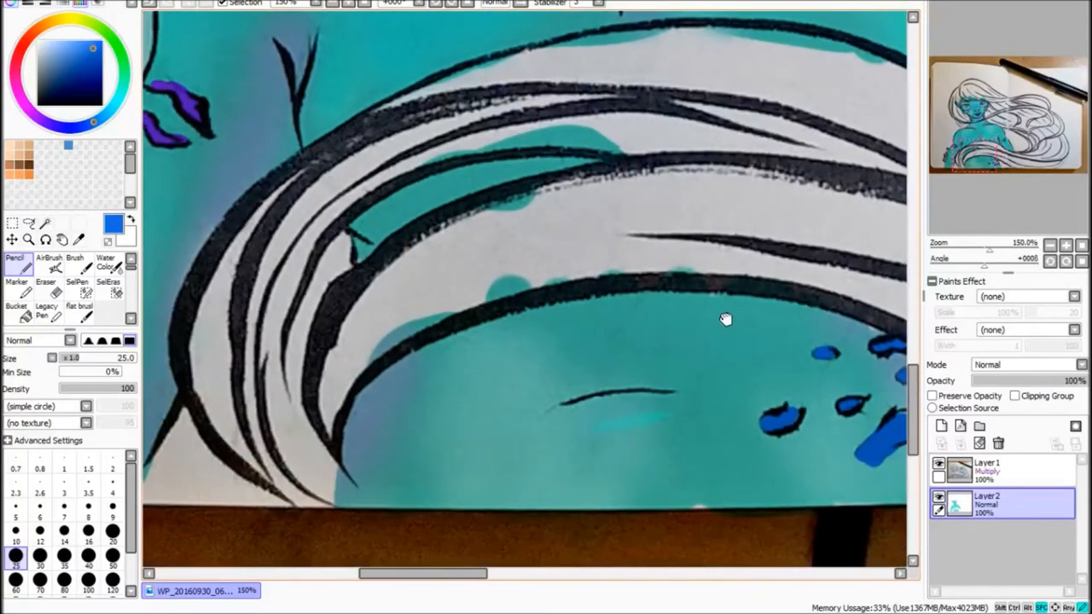
left_click(106, 263)
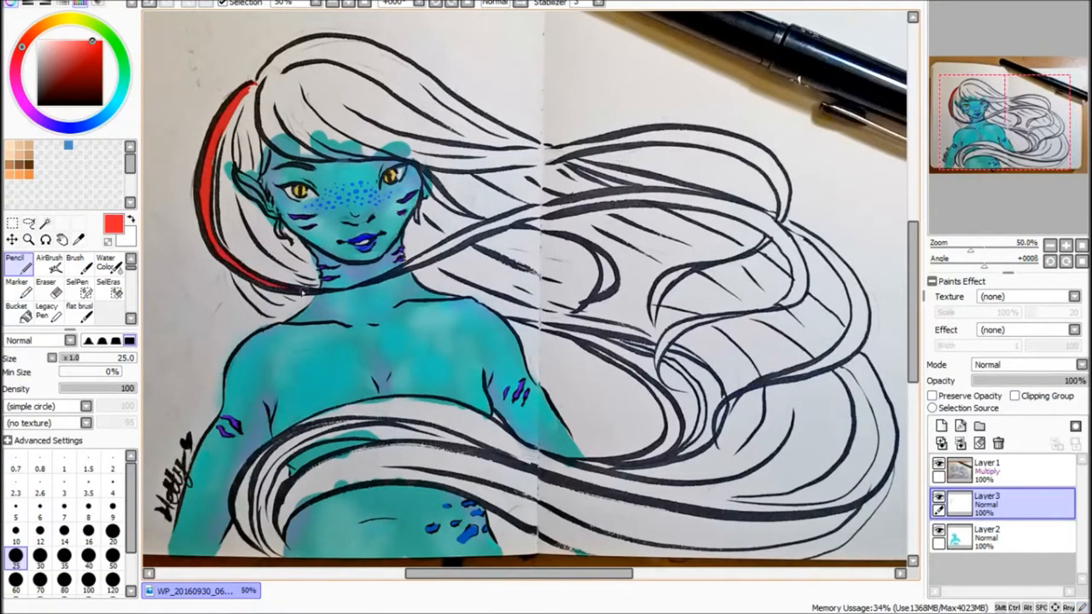
- Fill the hair red from the crown through the long right-hand strands, erasing stray paint
left_click_drag(307, 290, 546, 214)
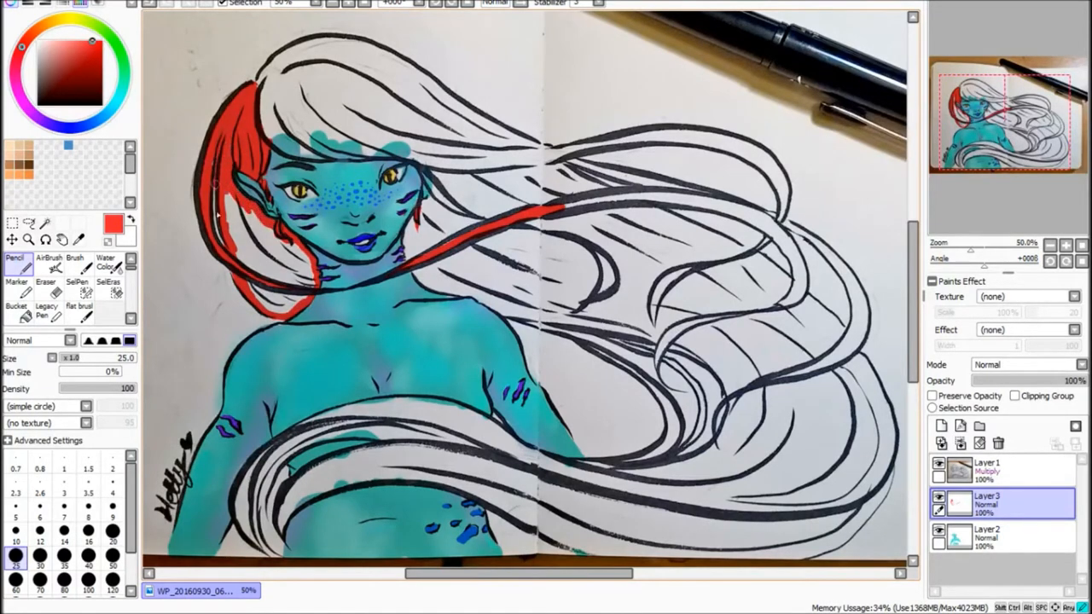
left_click(44, 283)
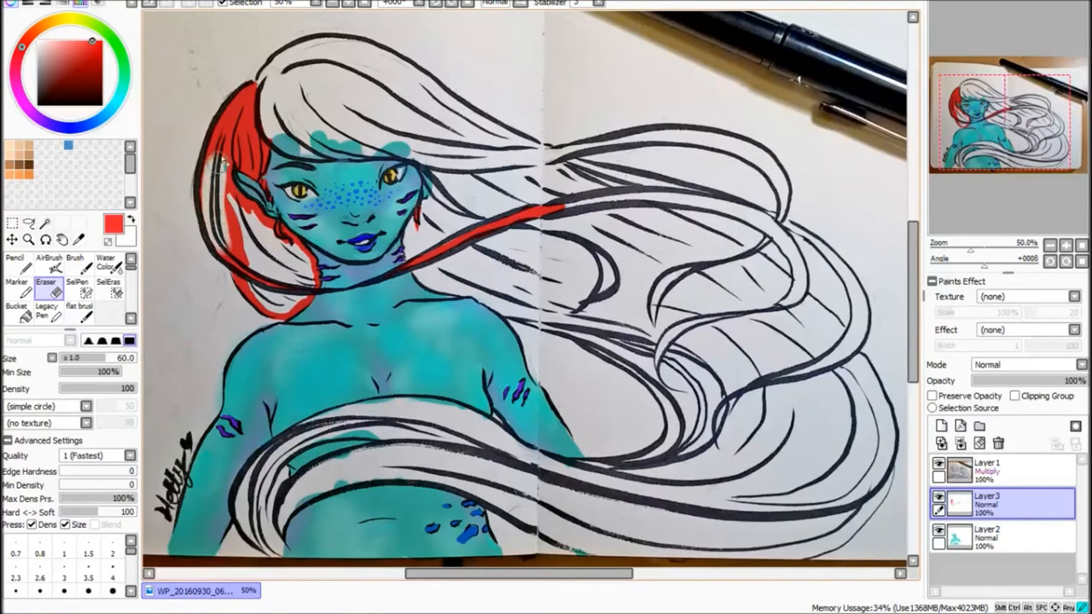
left_click(15, 259)
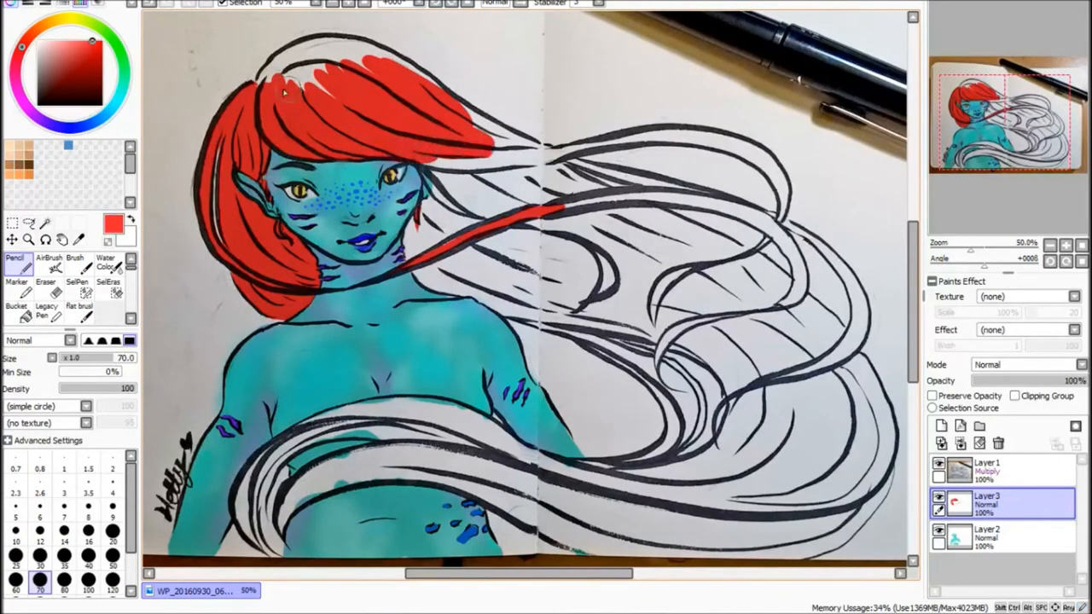
left_click_drag(281, 76, 384, 65)
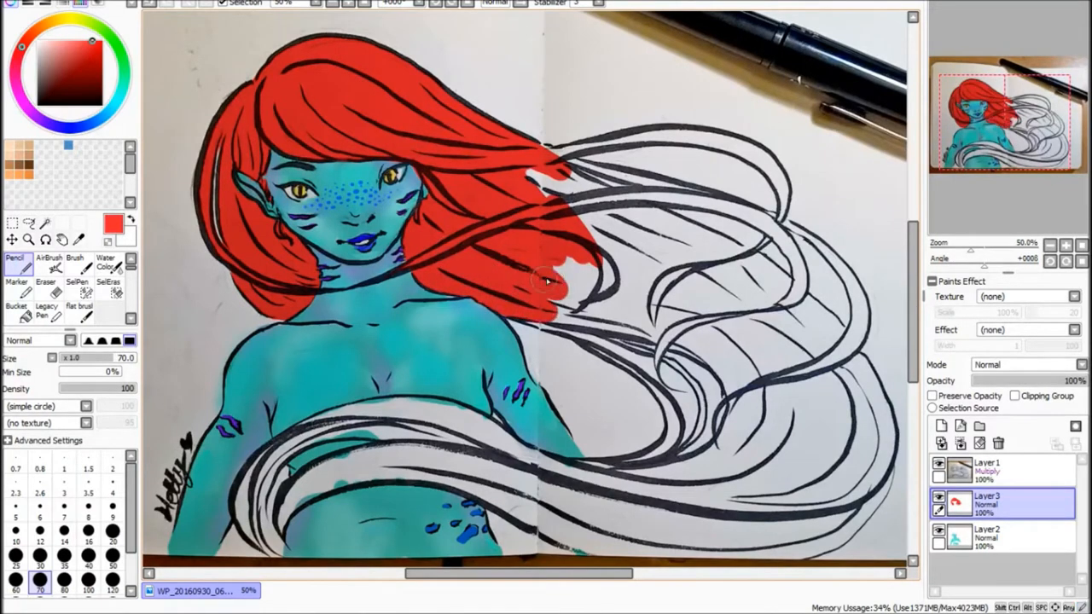
left_click_drag(546, 282, 802, 320)
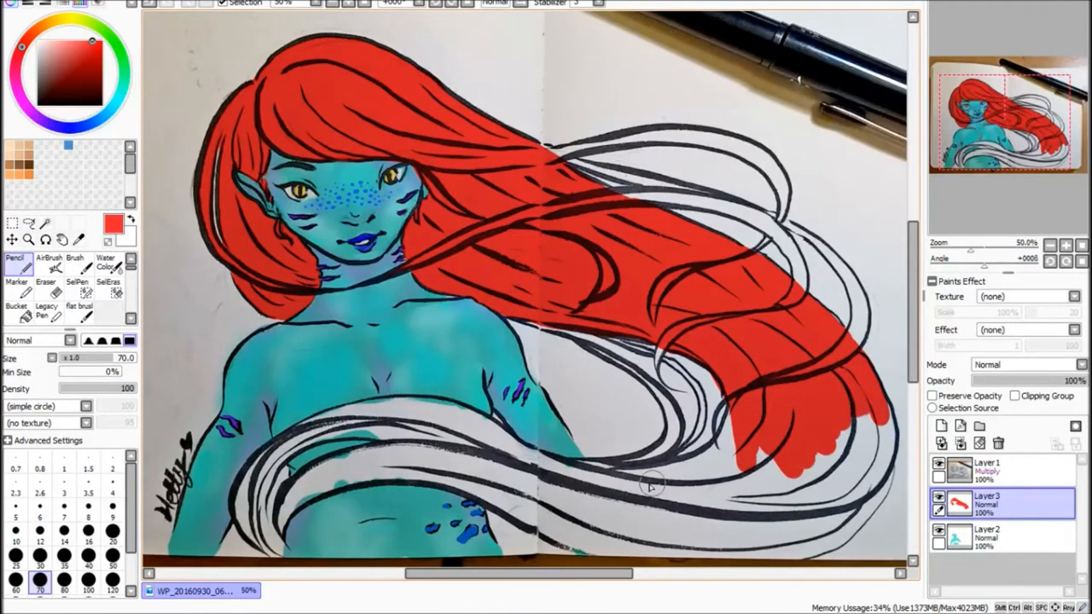
scroll("down", 3)
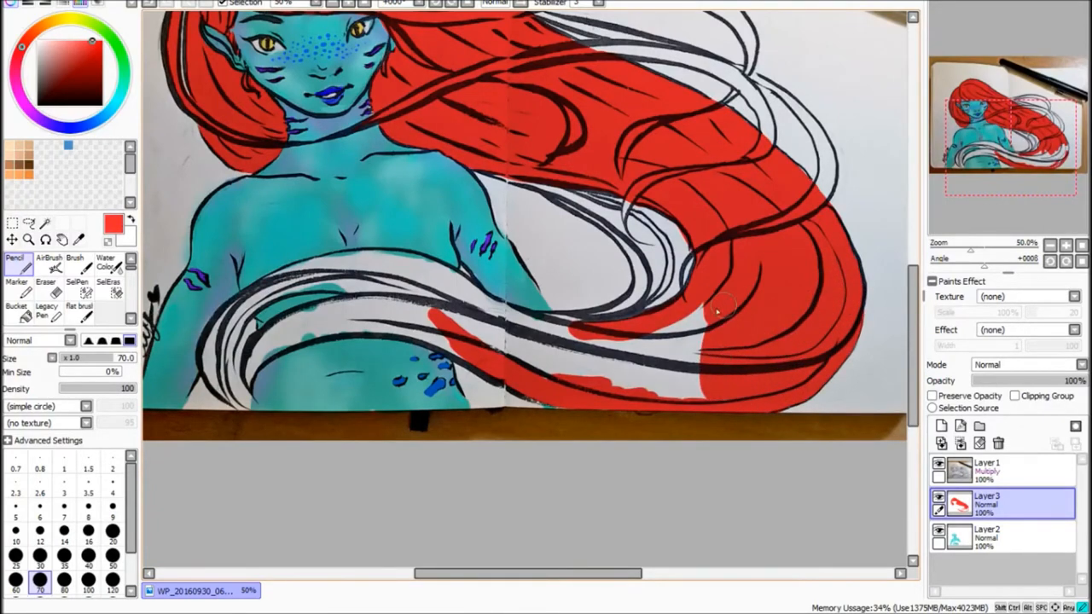
- Fill the lower flowing strands and those wrapping the waist with red
left_click_drag(716, 307, 525, 338)
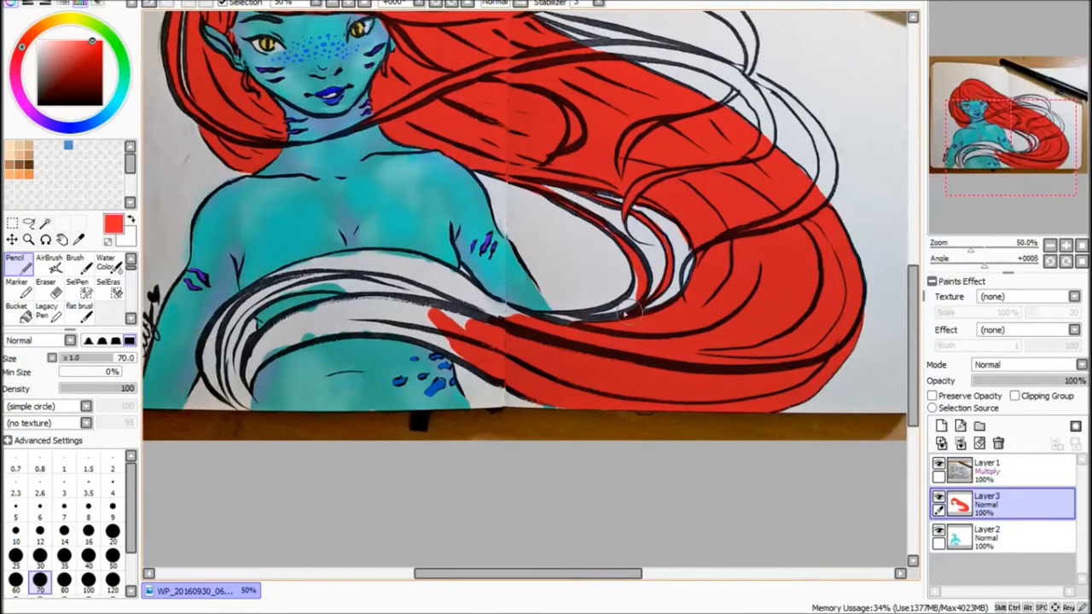
left_click(46, 282)
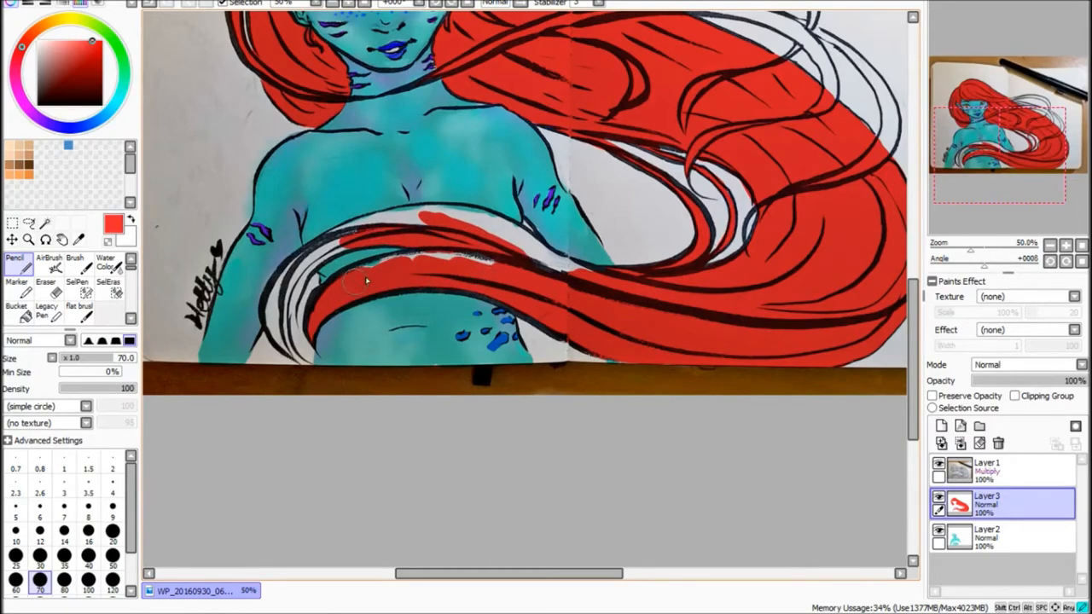
left_click_drag(355, 280, 554, 273)
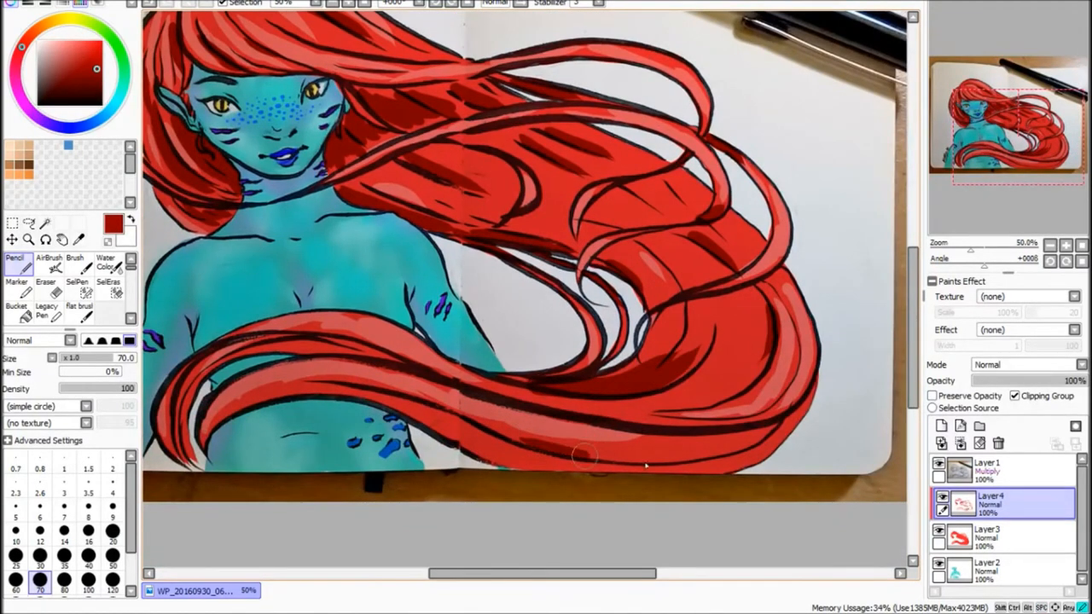
- Paint lighter red highlights across the hair, switching between the base and shading hair layers
scroll("down", 3)
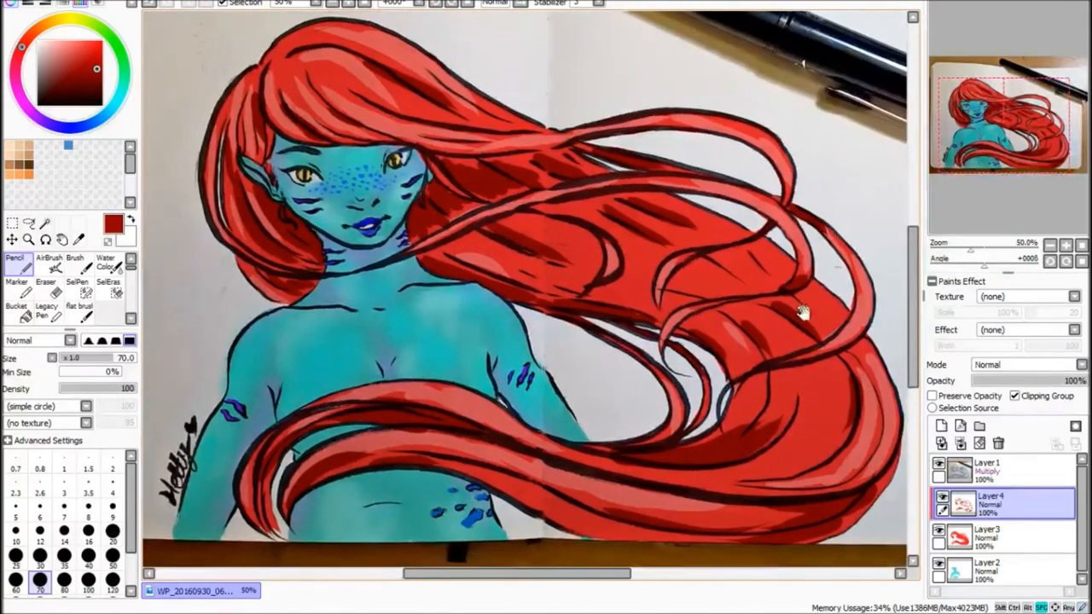
left_click(989, 532)
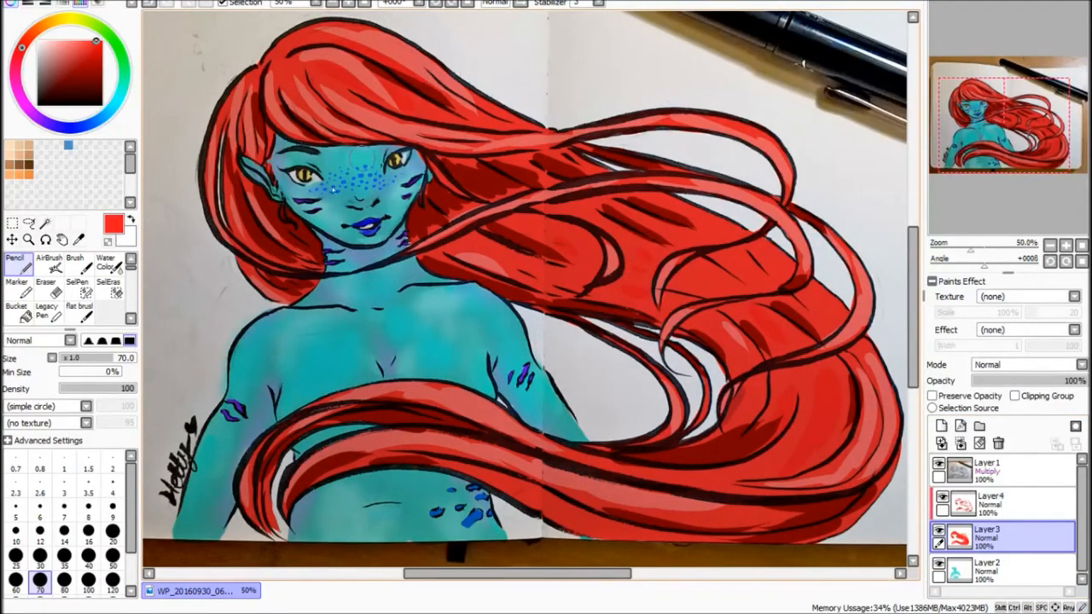
left_click(990, 501)
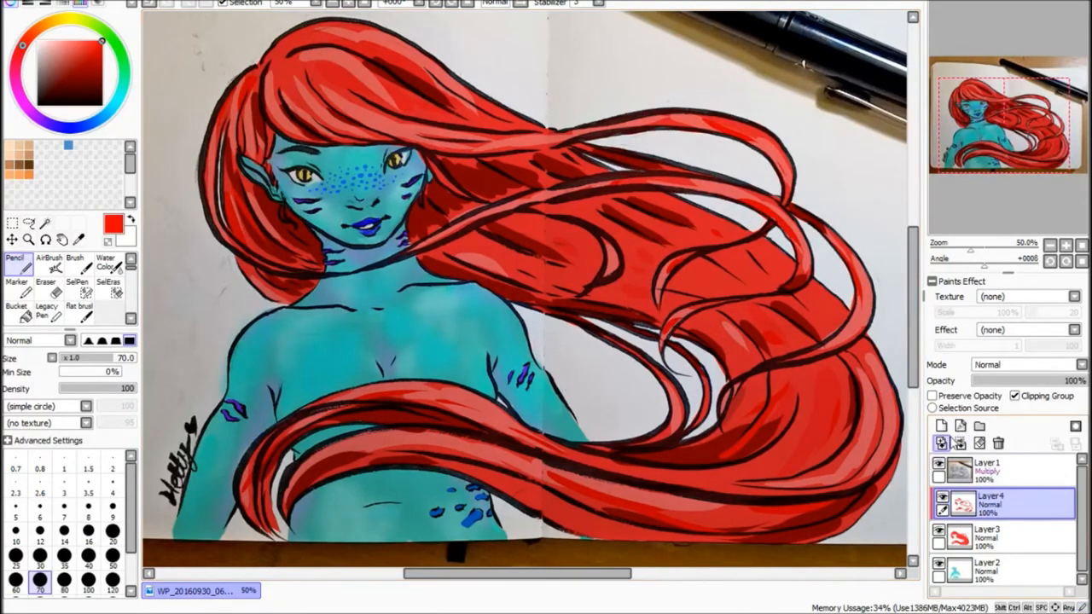
left_click(16, 303)
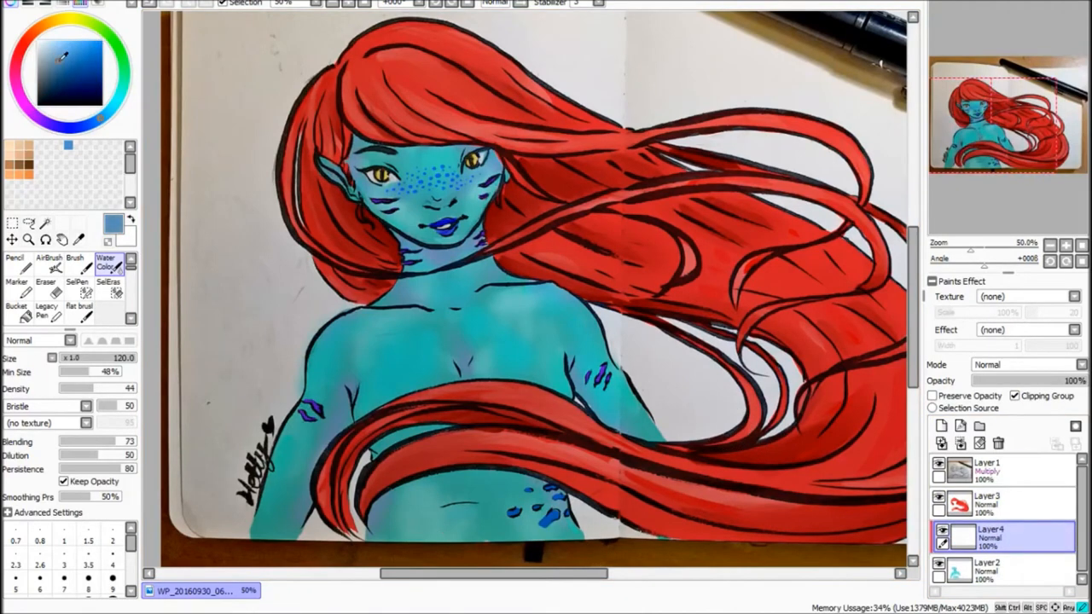
- Airbrush blue shading over the skin on the Shade layer and drop its opacity to about 52%
left_click(48, 260)
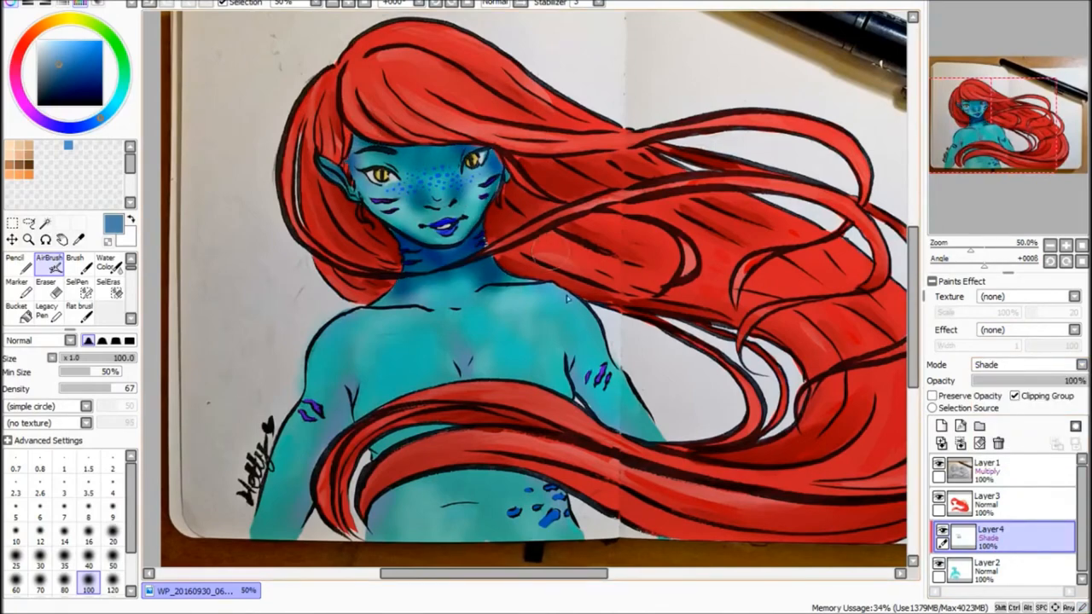
scroll("down", 3)
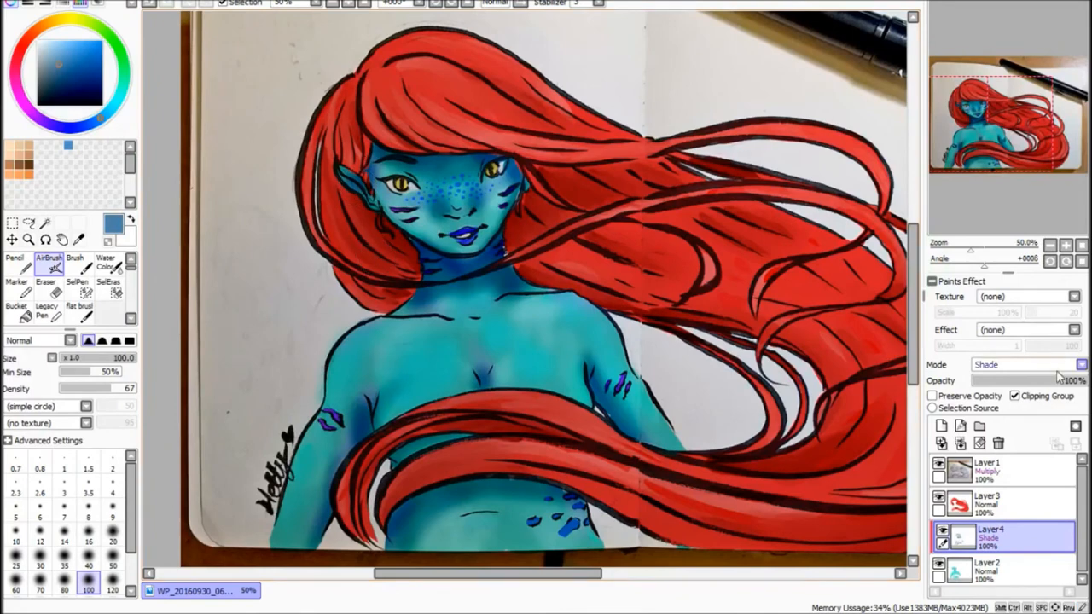
left_click(105, 261)
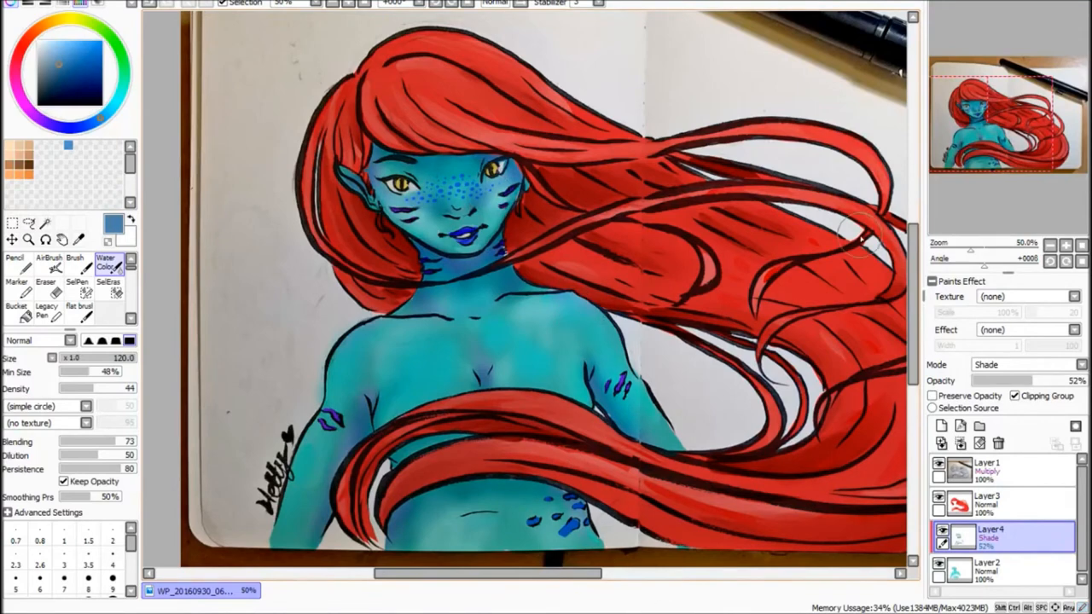
left_click(989, 570)
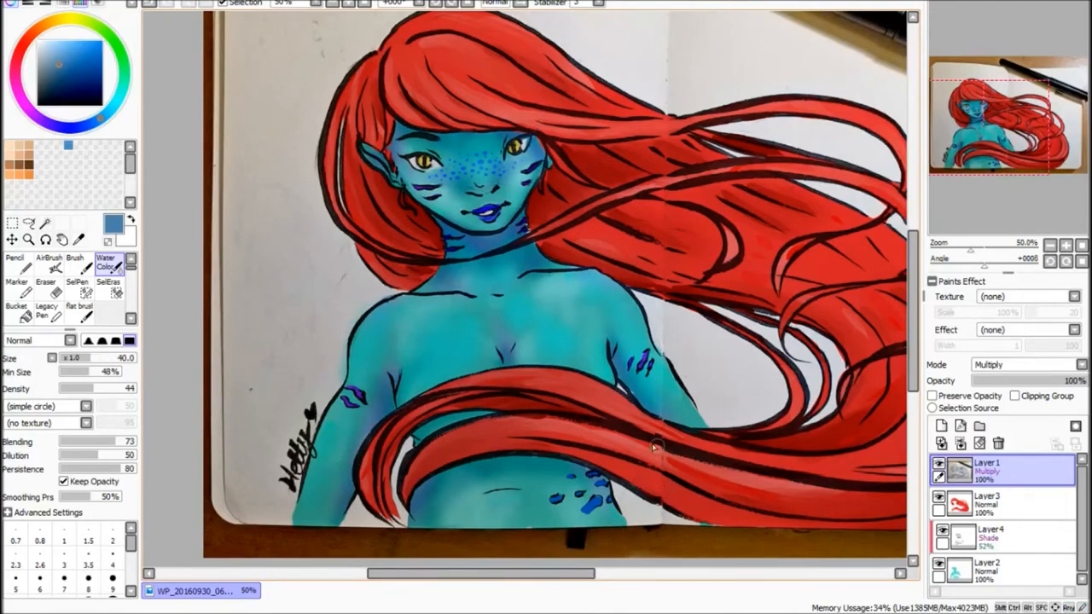
- Merge the colour layers into one, then touch up the face with yellow using Pencil and Water Color
left_click(986, 566)
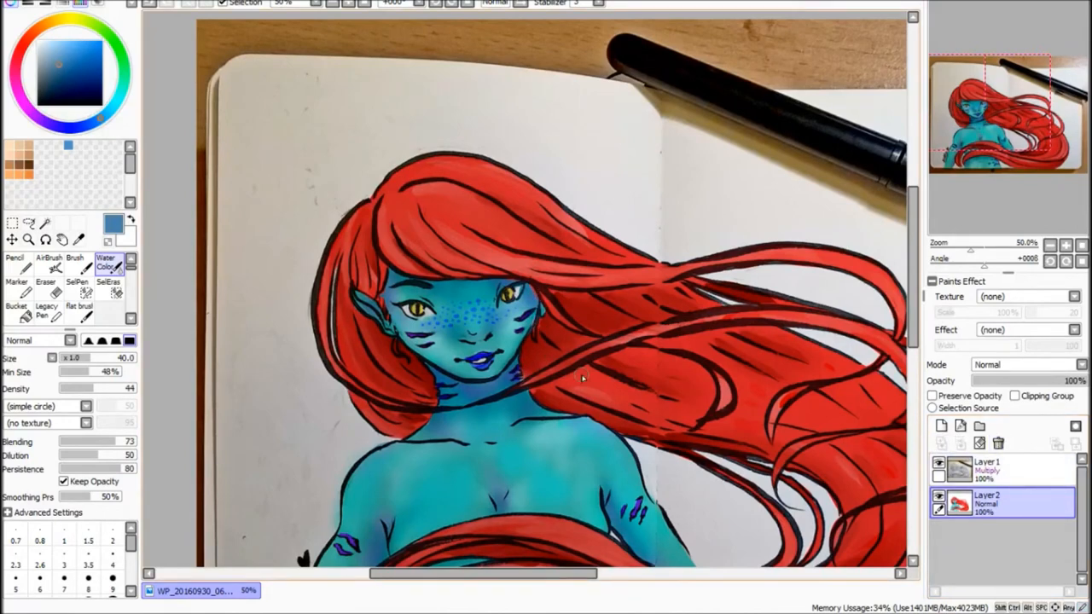
left_click(14, 261)
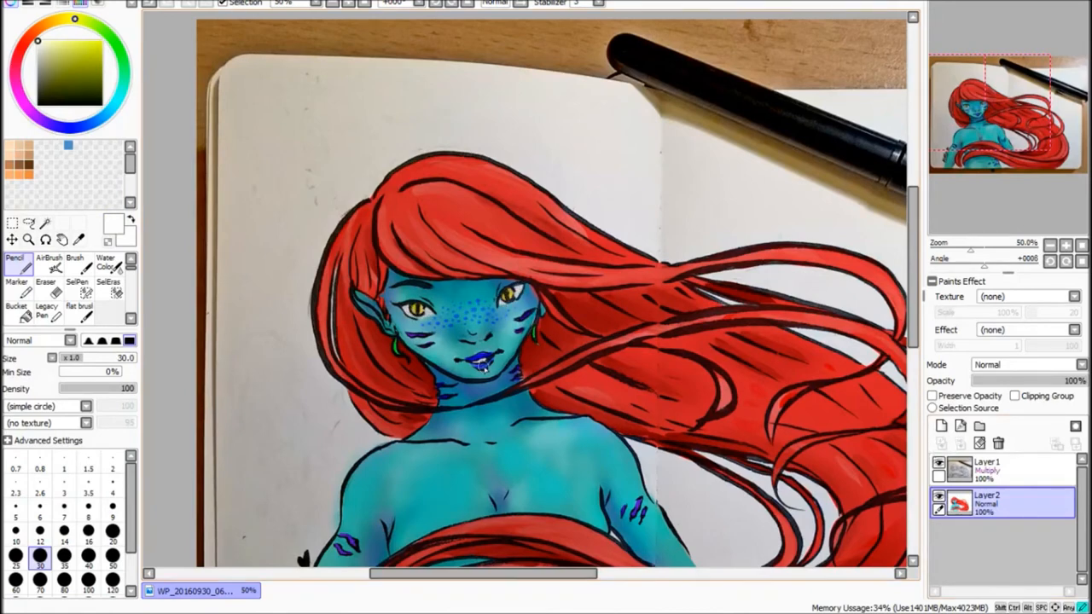
left_click(106, 262)
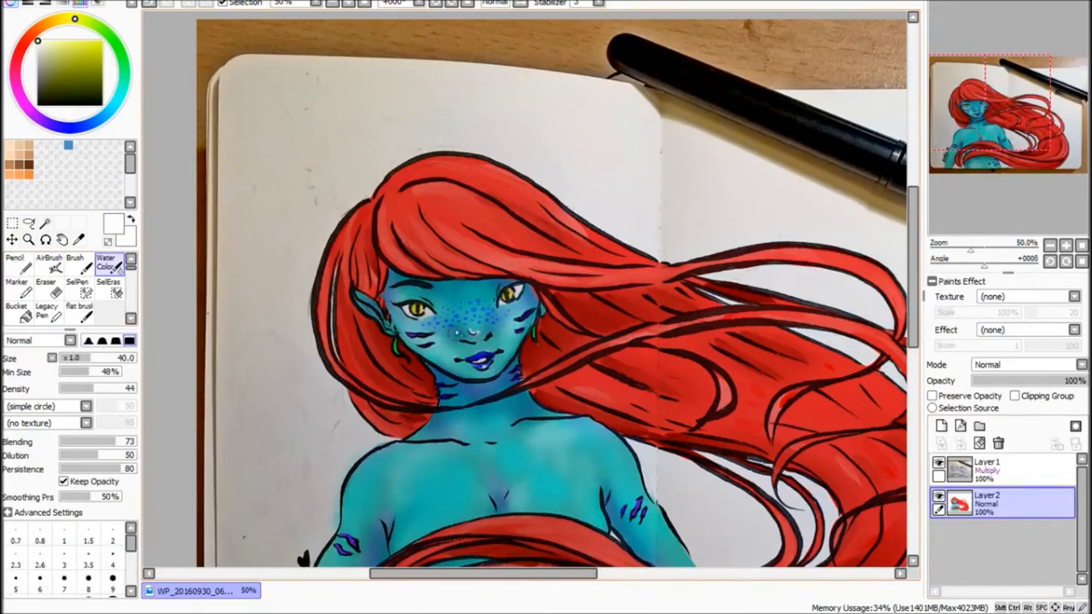
left_click(990, 469)
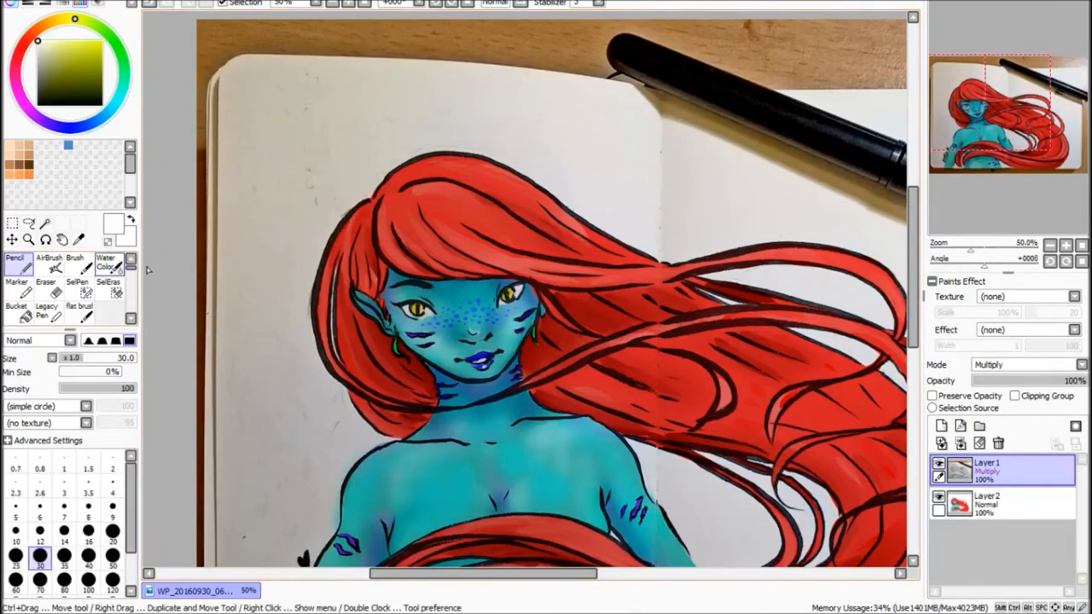
left_click(427, 315)
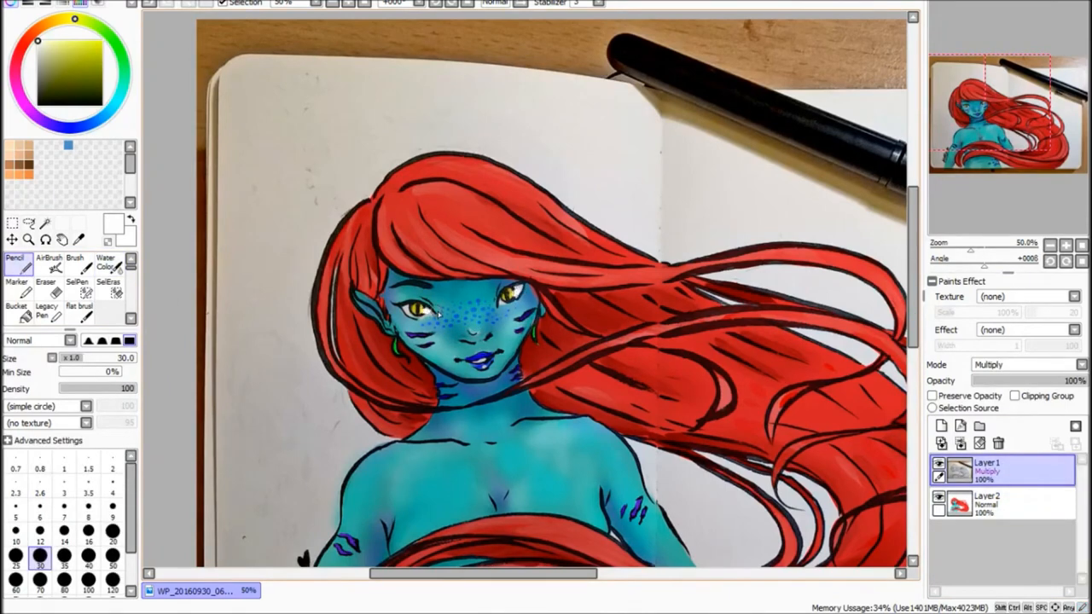
left_click(942, 427)
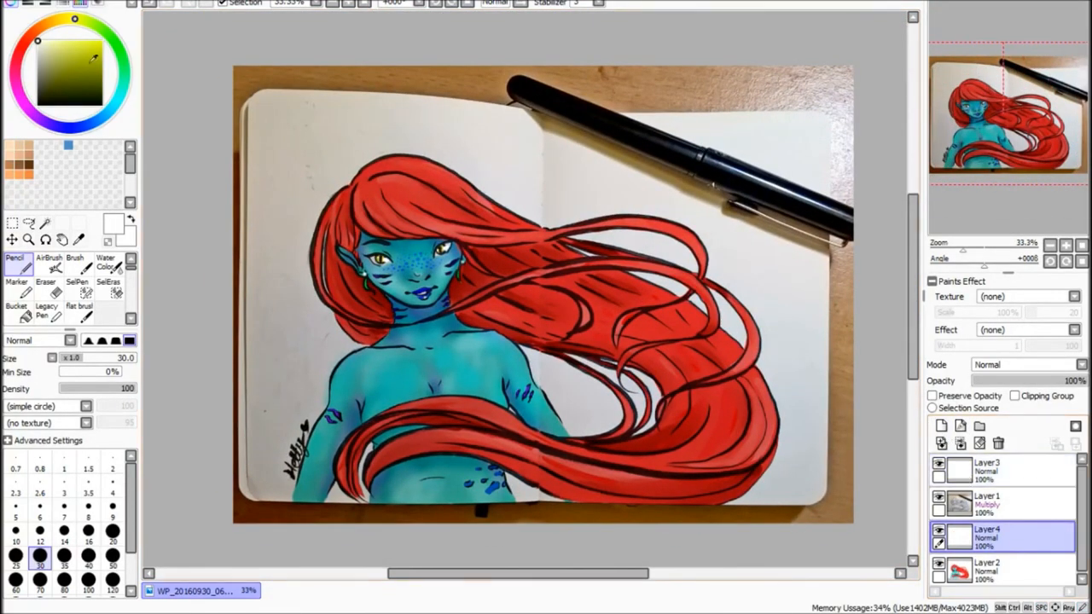
- Spray a deep blue glow around the mermaid with the AirBrush on the bottom layer
left_click(48, 261)
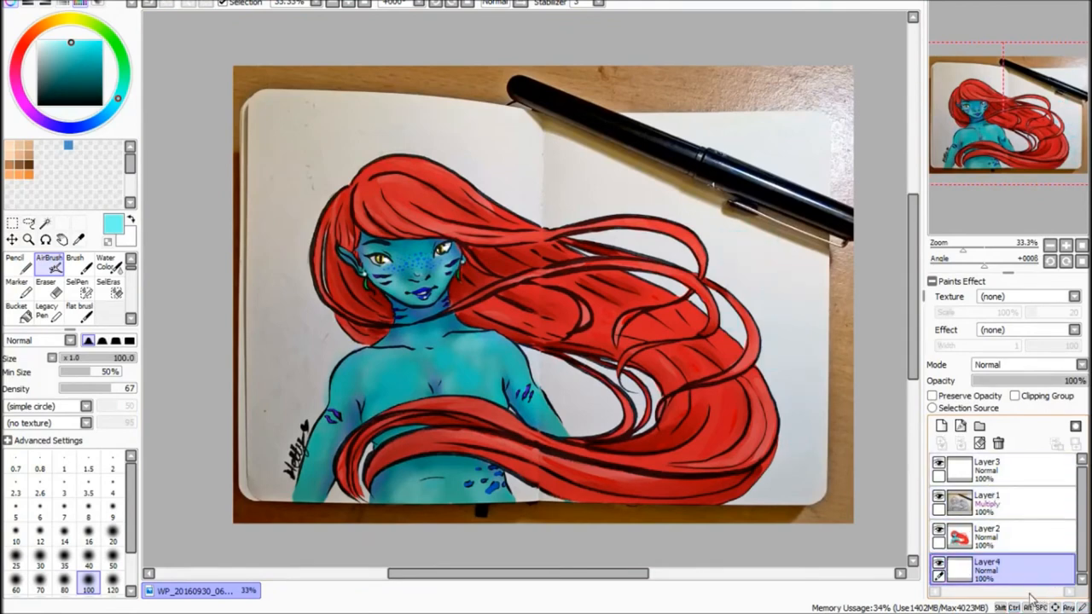
left_click(94, 71)
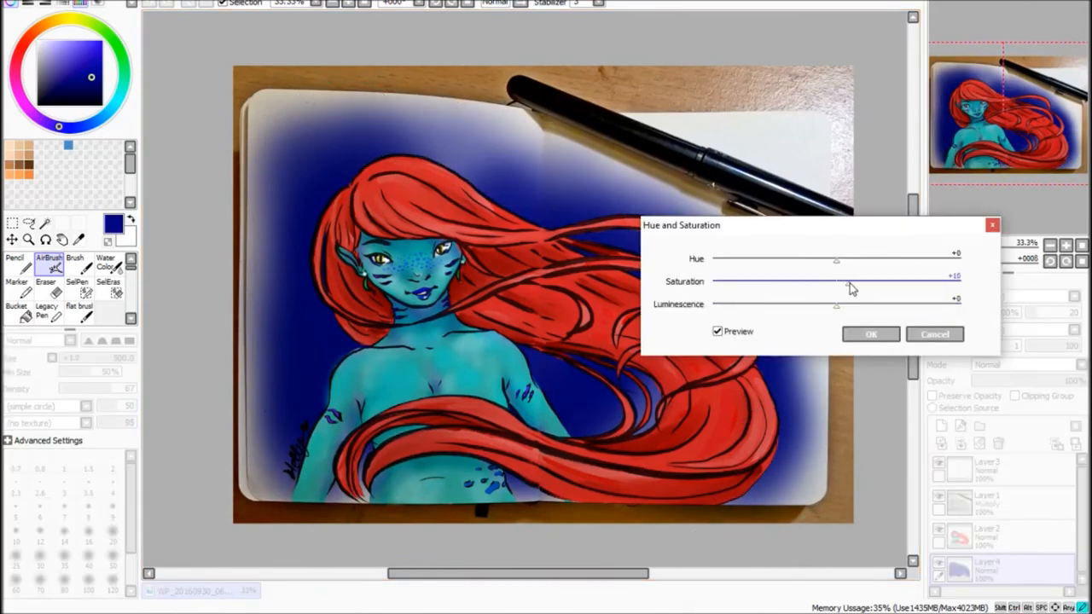
- Try several hues and saturations for the glow, settle on a deep violet blue and apply it
left_click_drag(836, 259, 879, 260)
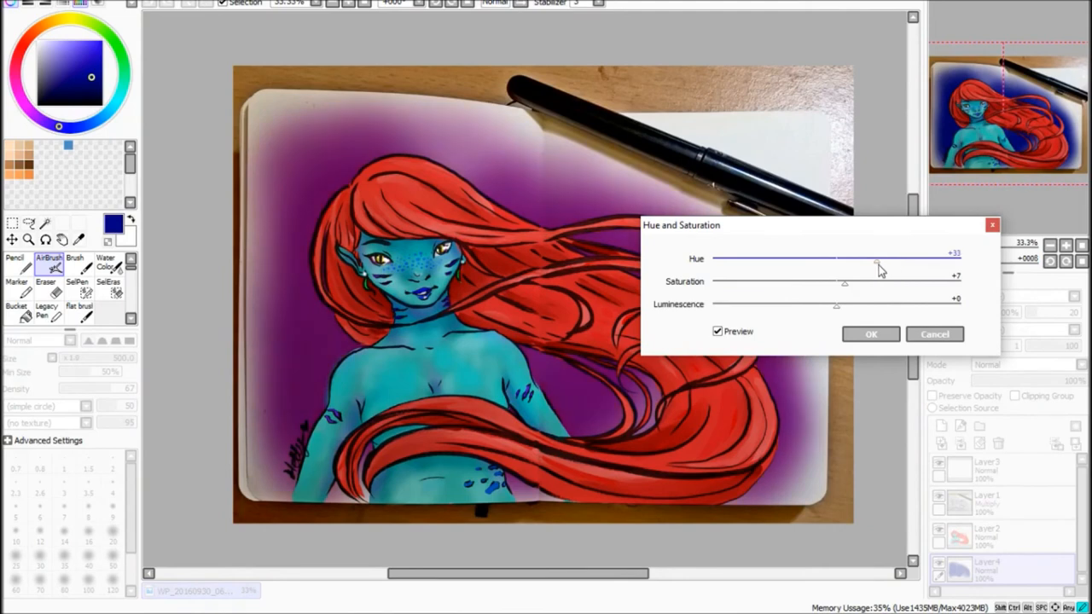
left_click_drag(879, 262, 941, 263)
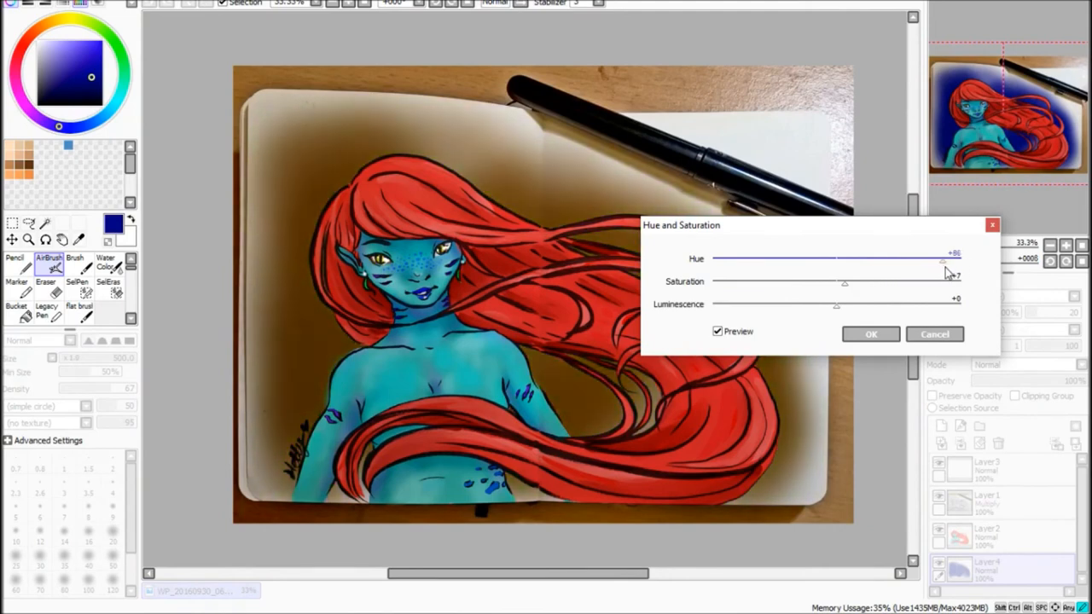
left_click_drag(845, 282, 918, 281)
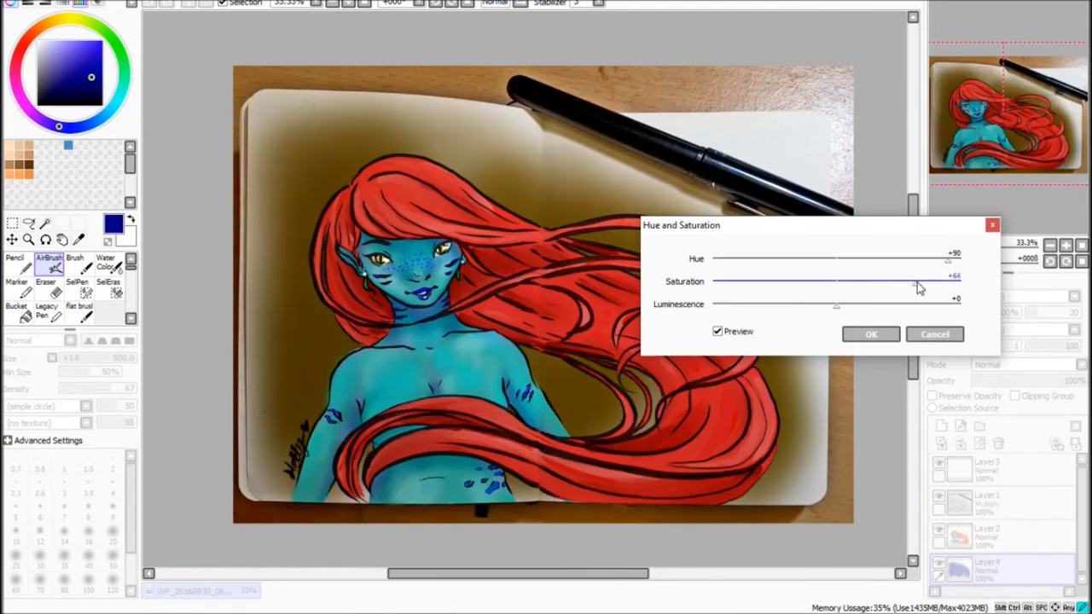
left_click_drag(917, 281, 809, 282)
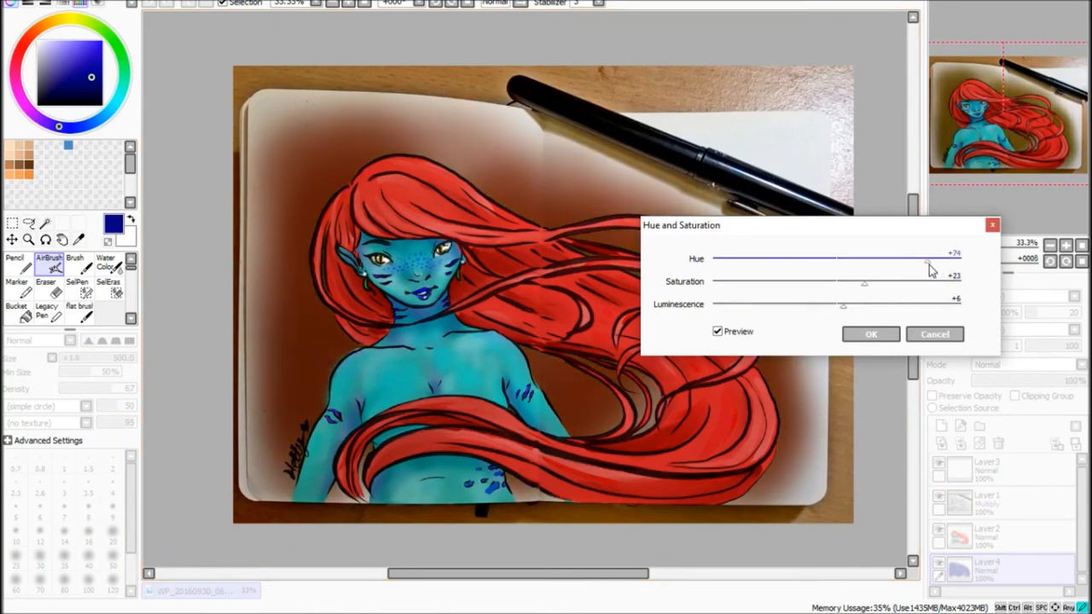
left_click_drag(928, 259, 791, 260)
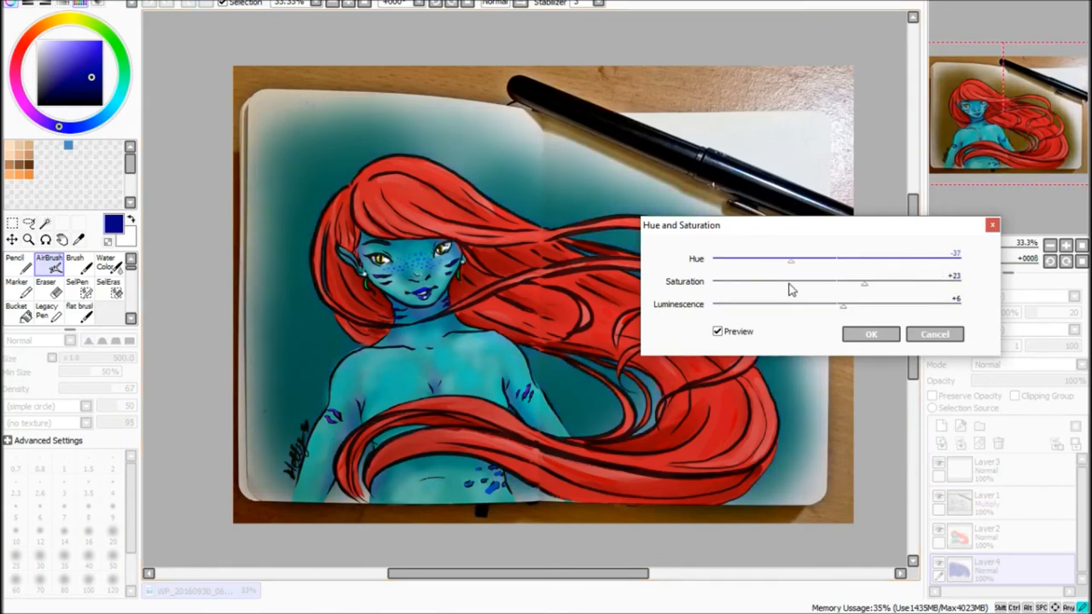
left_click_drag(791, 260, 730, 259)
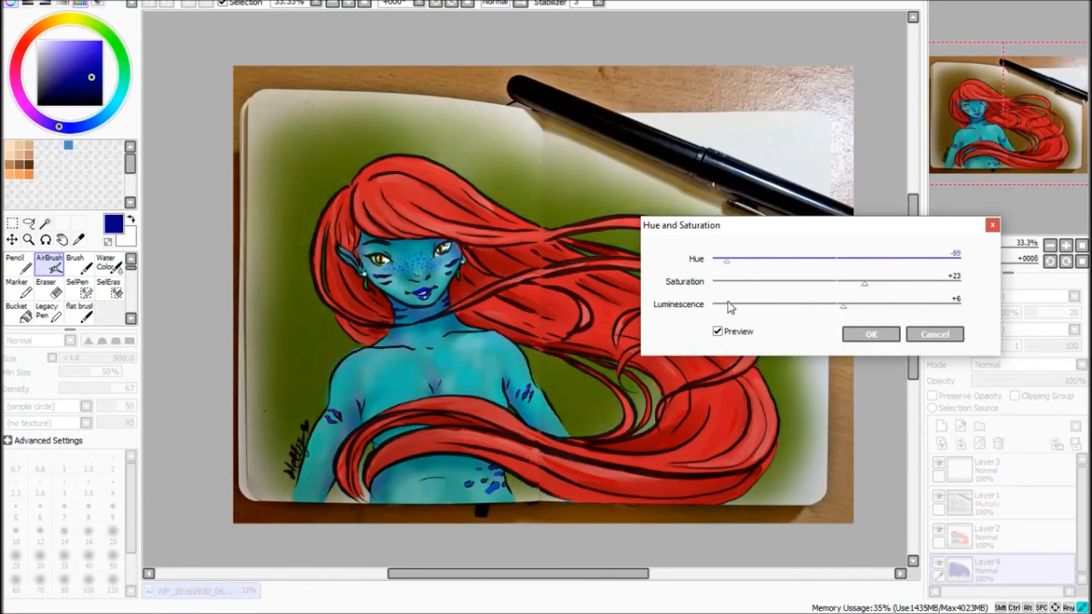
left_click_drag(730, 260, 816, 259)
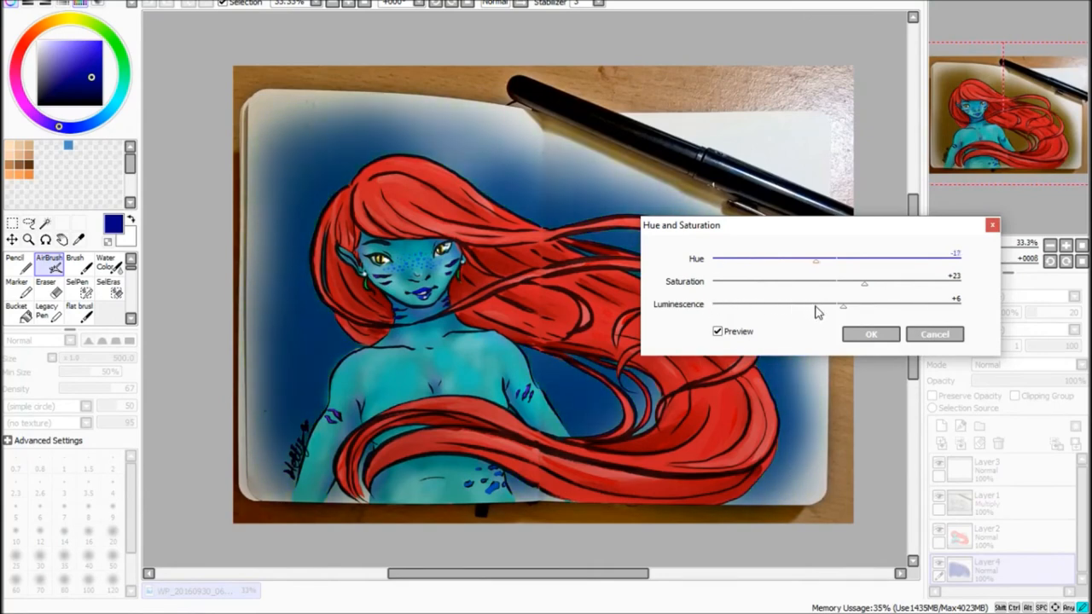
left_click_drag(815, 260, 845, 260)
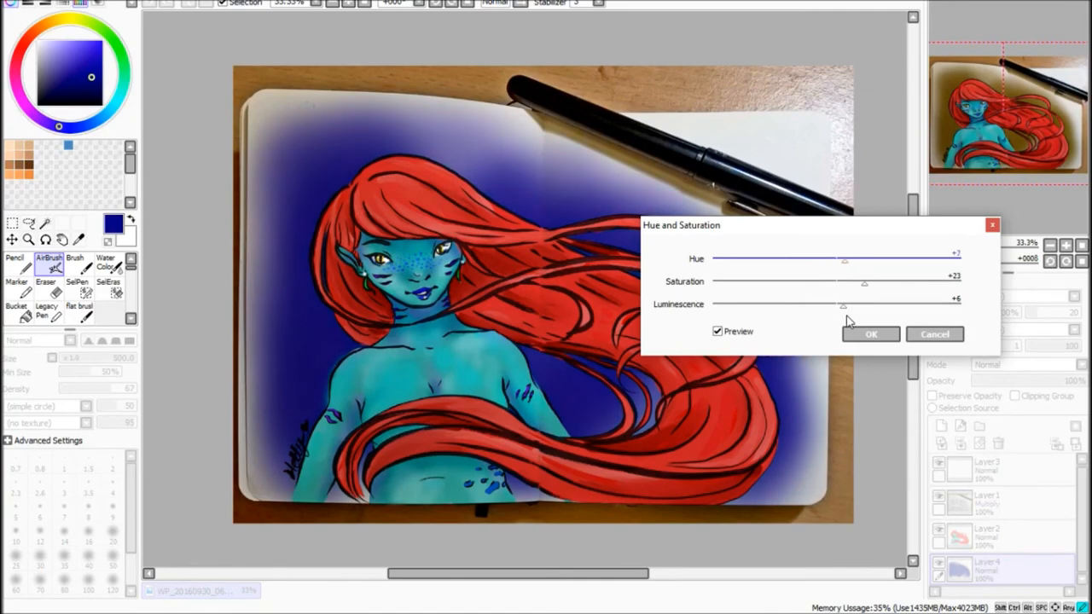
left_click(870, 333)
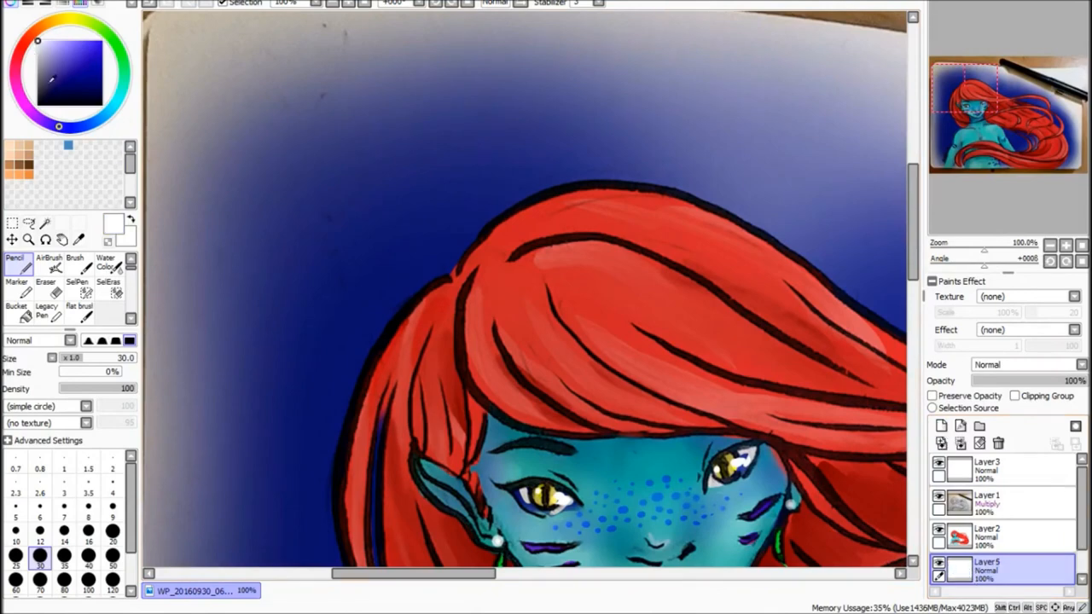
- Outline white bubbles above the hair with the Pencil and shade them with Water Color
left_click_drag(341, 218, 324, 259)
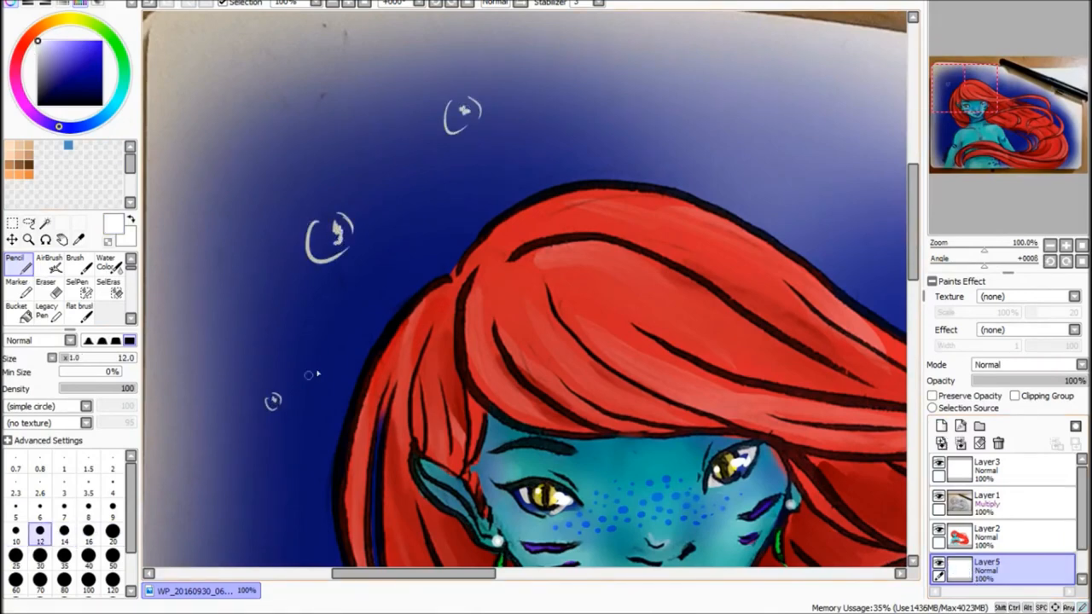
left_click(105, 263)
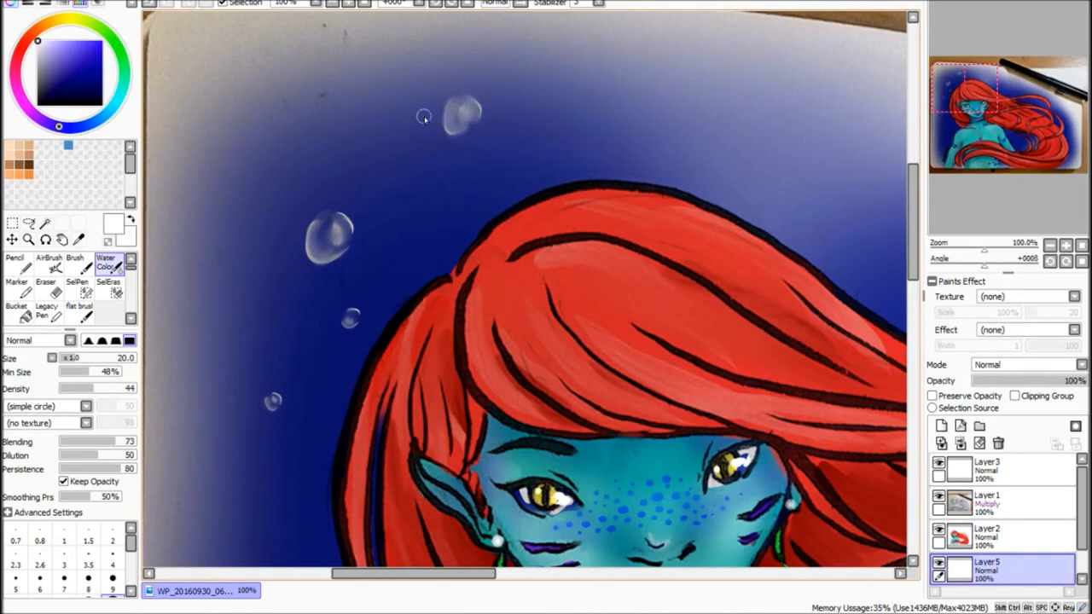
left_click(16, 262)
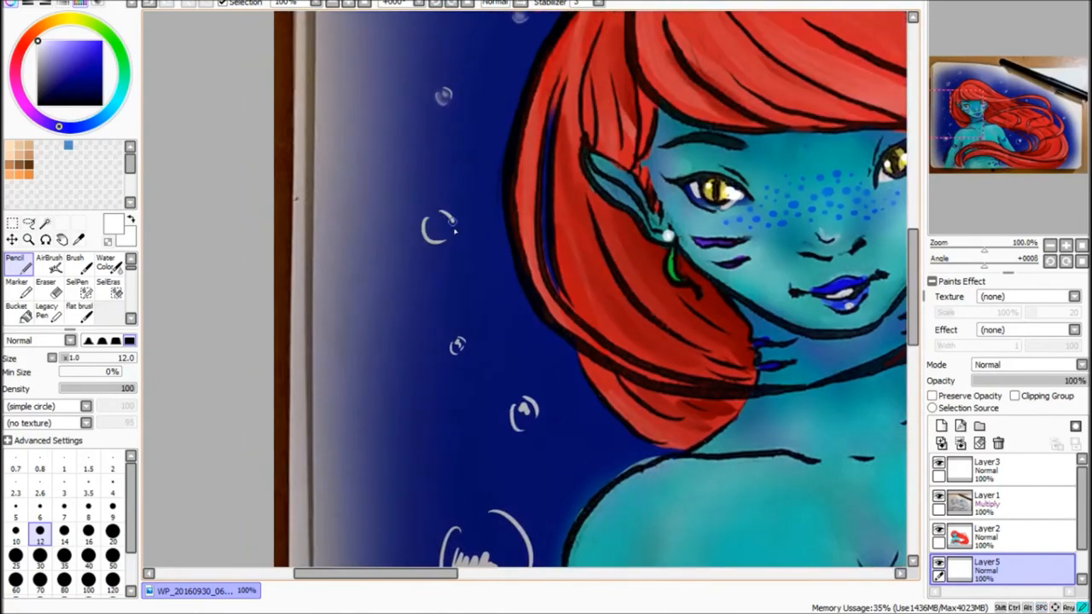
- Blend and soften the large bubble beside her shoulder with the Water Color brush
left_click(106, 263)
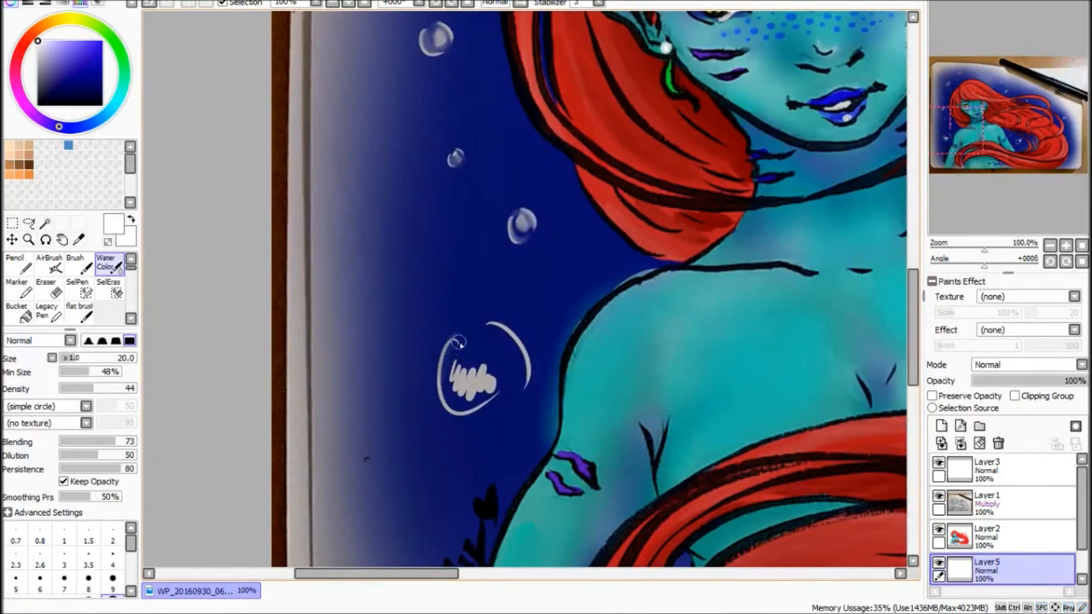
left_click_drag(457, 350, 474, 392)
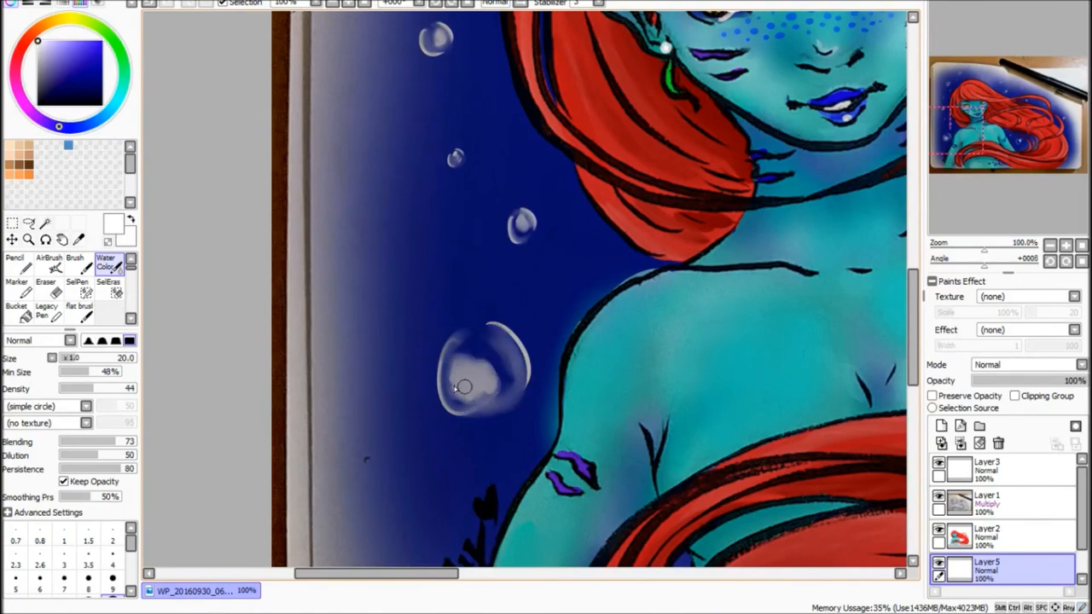
left_click_drag(464, 385, 520, 372)
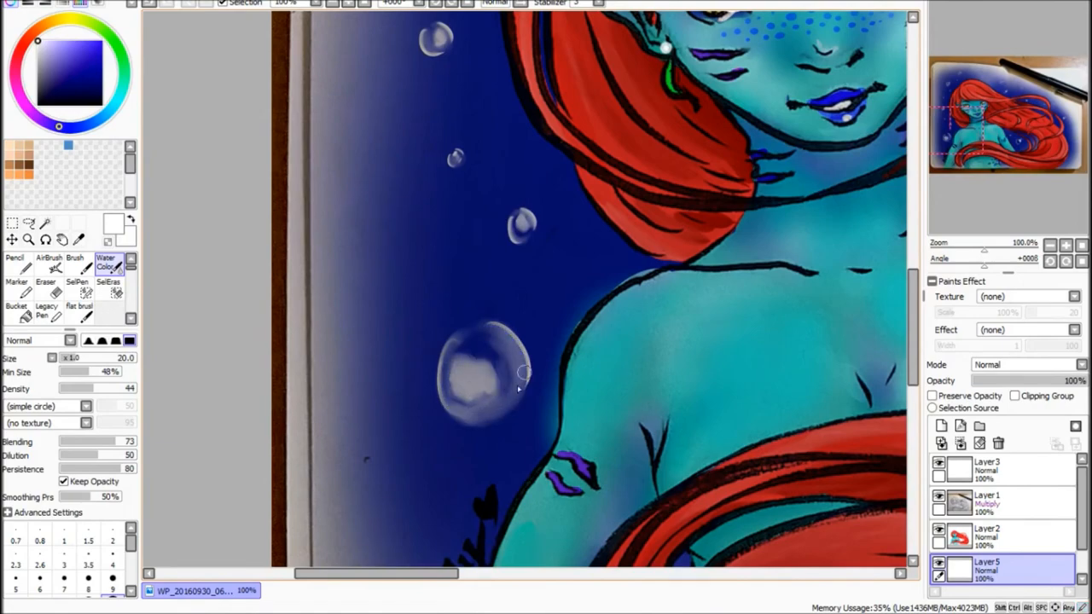
scroll("down", 3)
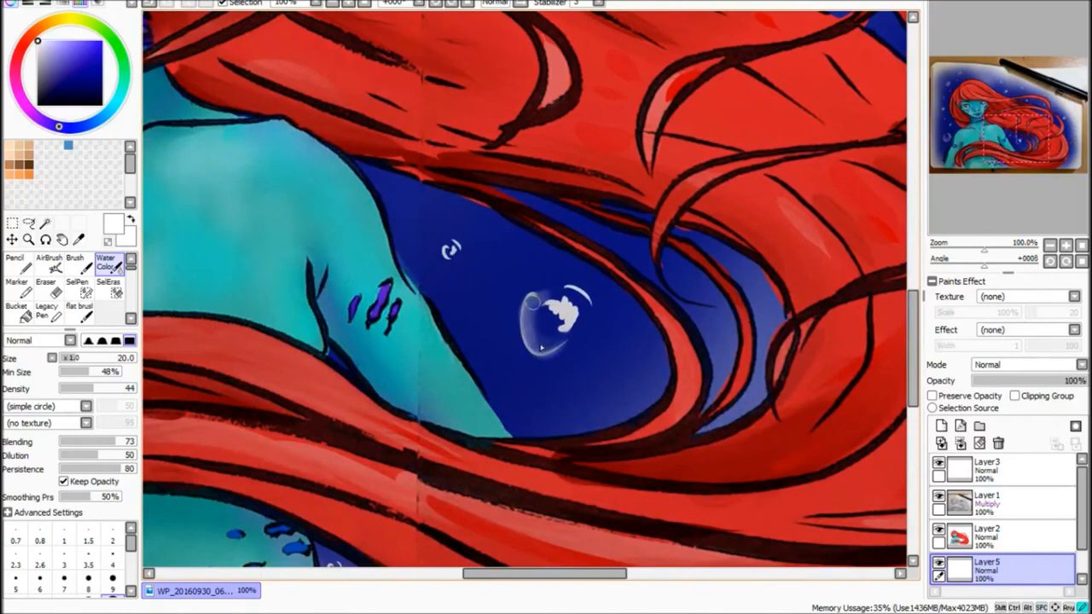
- Fade the bubble between the hair strands with the Eraser, then export the painting as JPEG
left_click(46, 282)
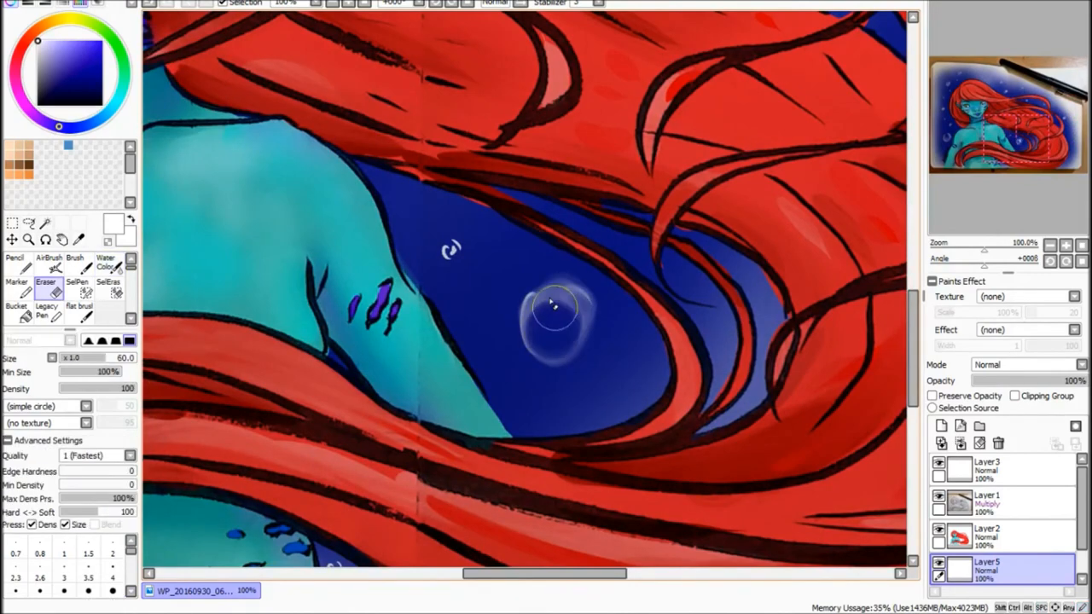
left_click(106, 262)
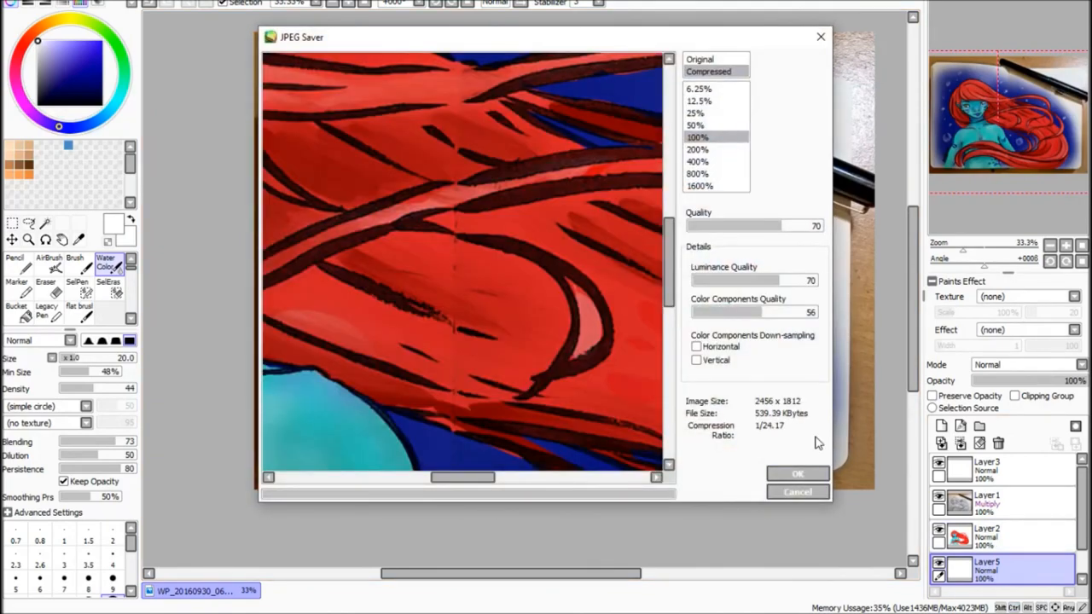
left_click(797, 474)
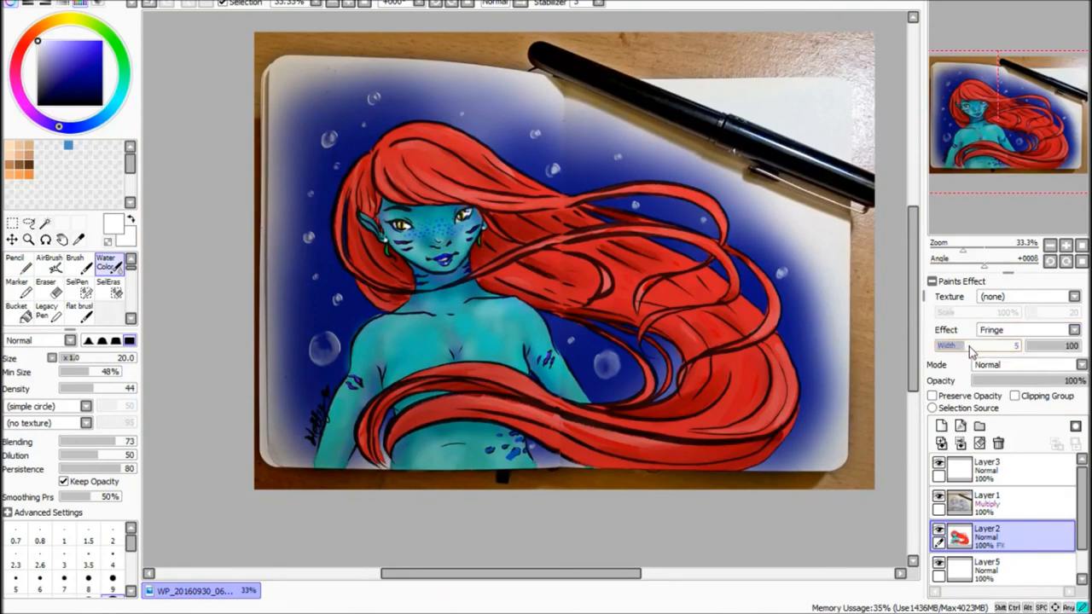
- Apply a Fringe edge effect of width 7 to Layer2 and then to Layer4
left_click(981, 344)
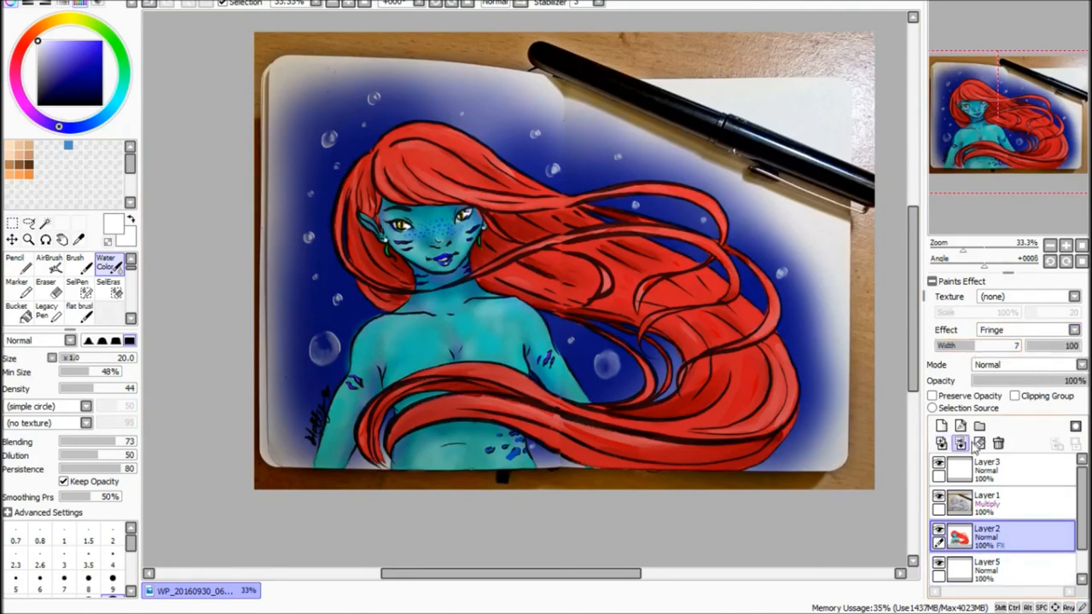
left_click(1073, 331)
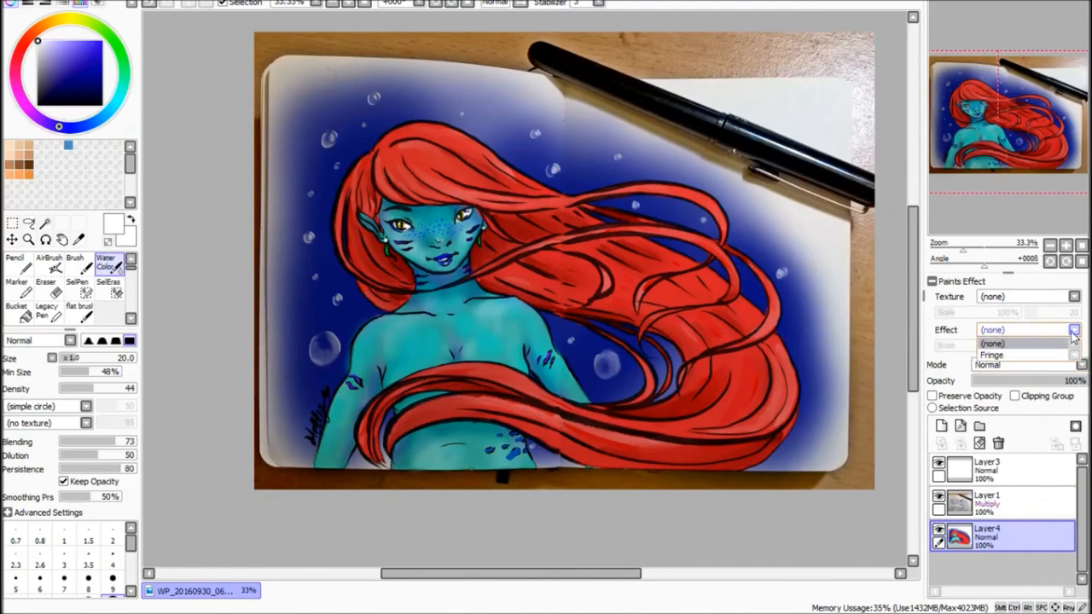
left_click(991, 353)
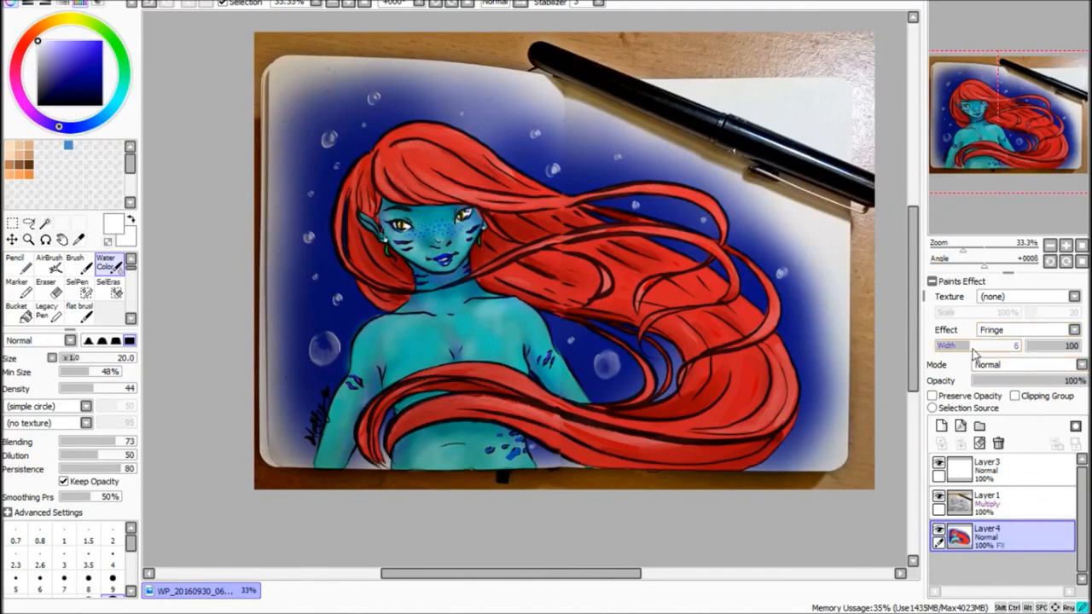
left_click(1016, 345)
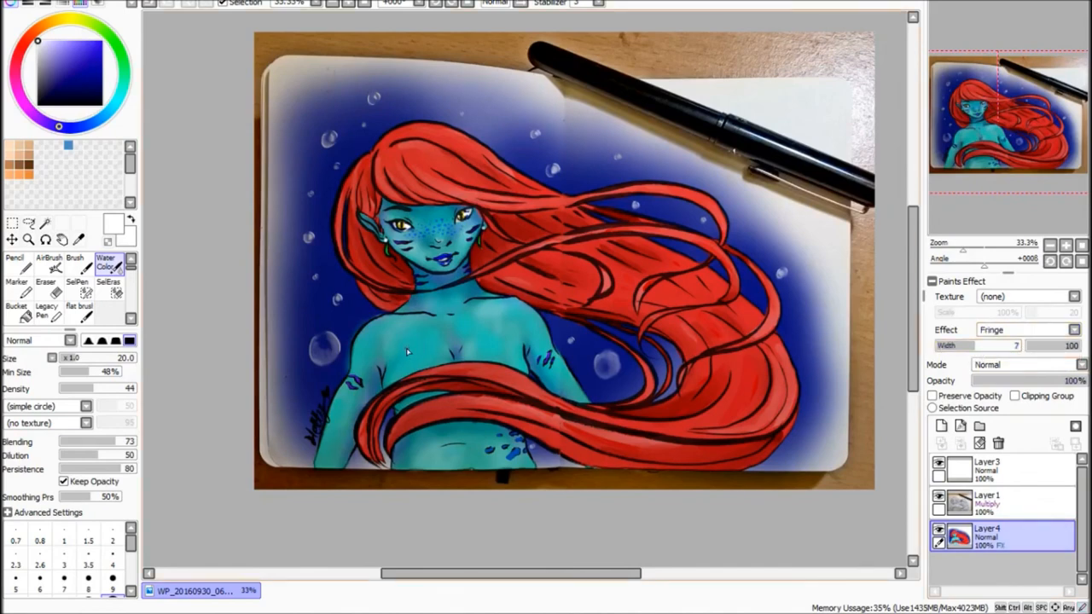